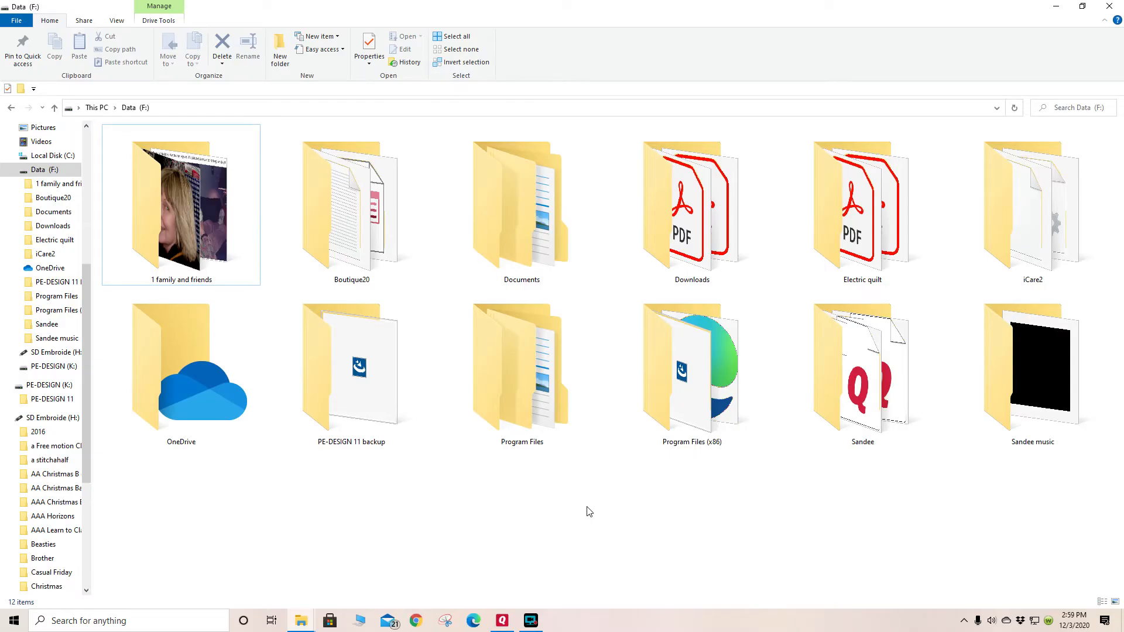
- On Data (F:), open Program Files (x86) and then the Brother folder
click(181, 204)
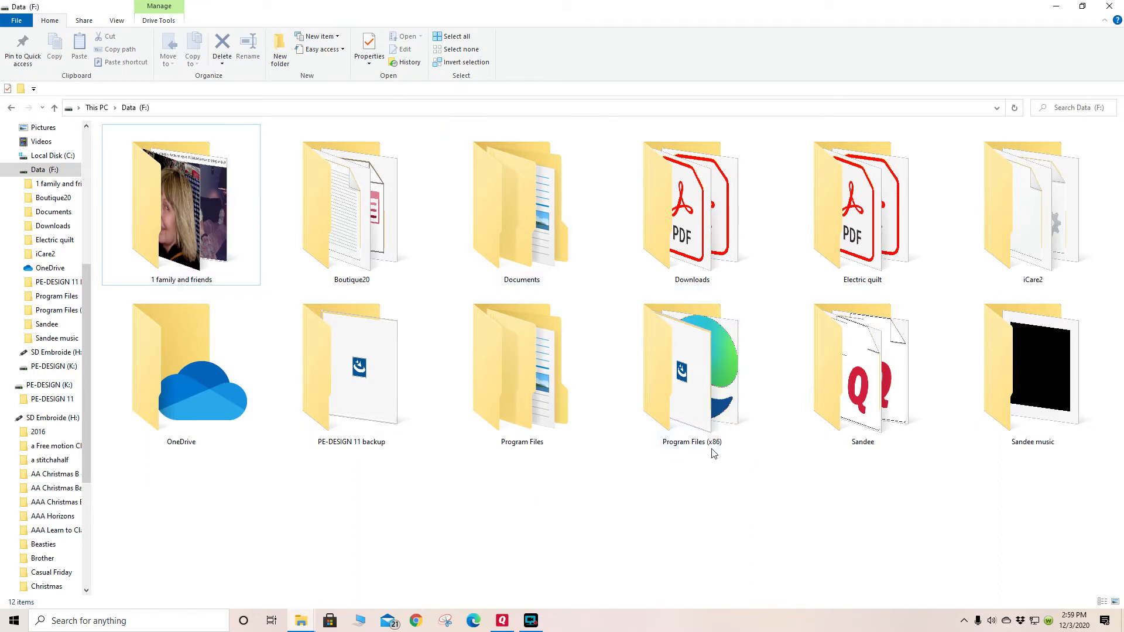
click(691, 370)
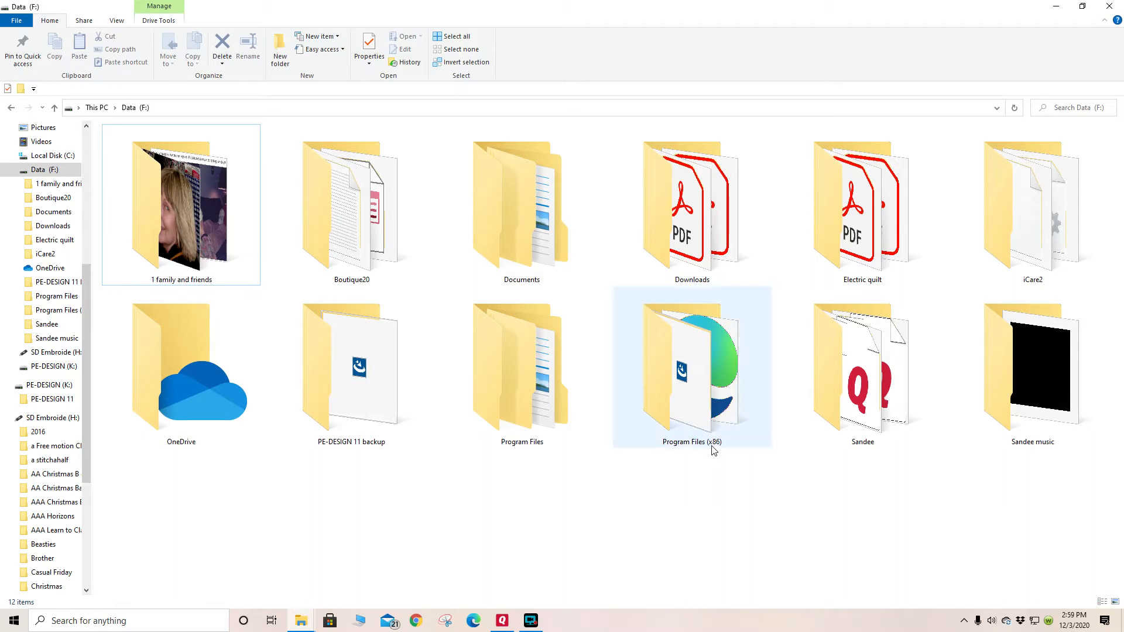
mouse_move(700, 384)
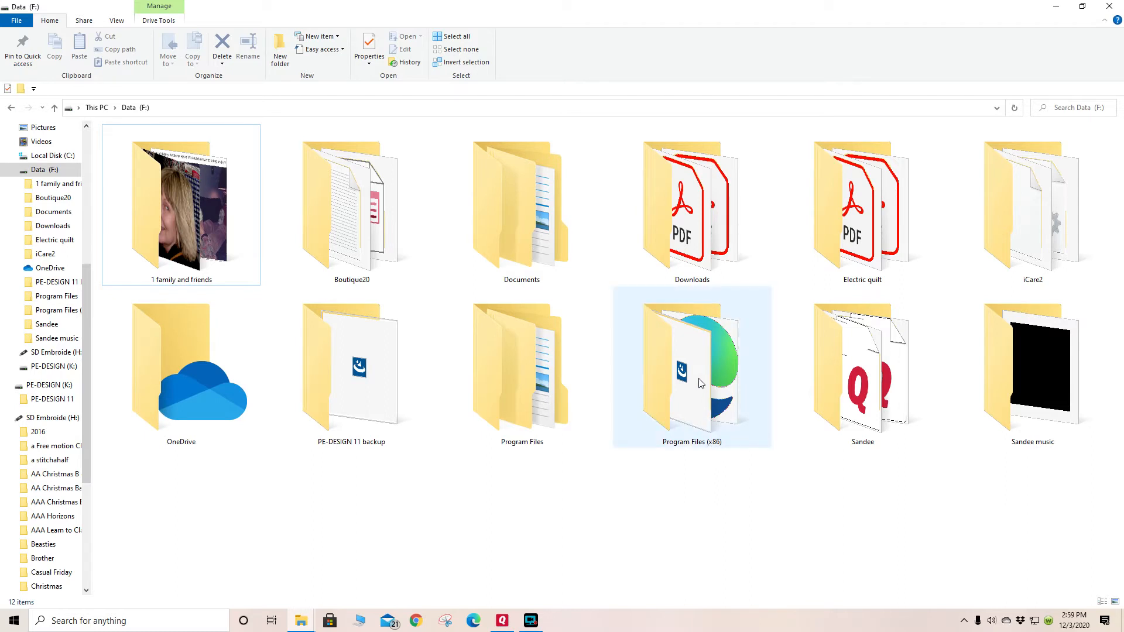
double_click(691, 370)
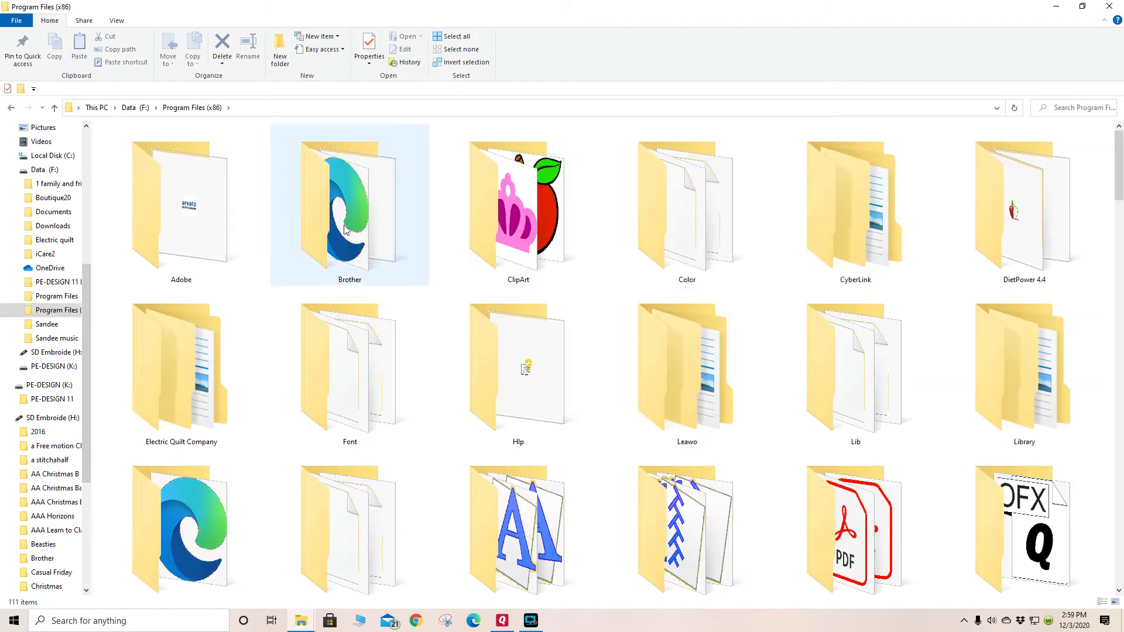
double_click(349, 206)
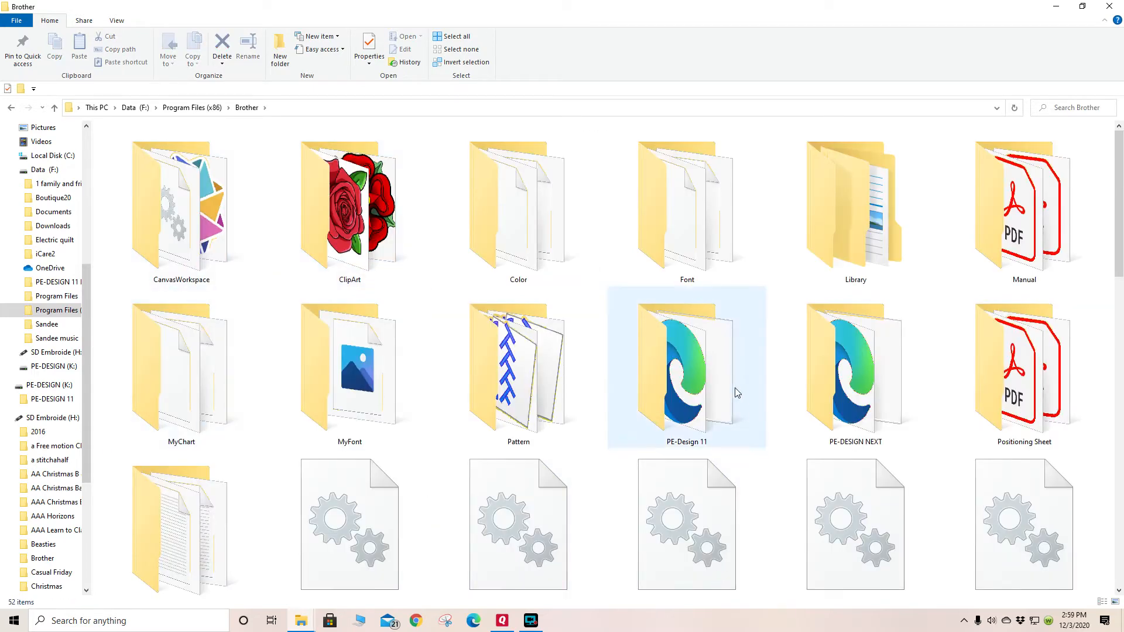
mouse_move(686, 370)
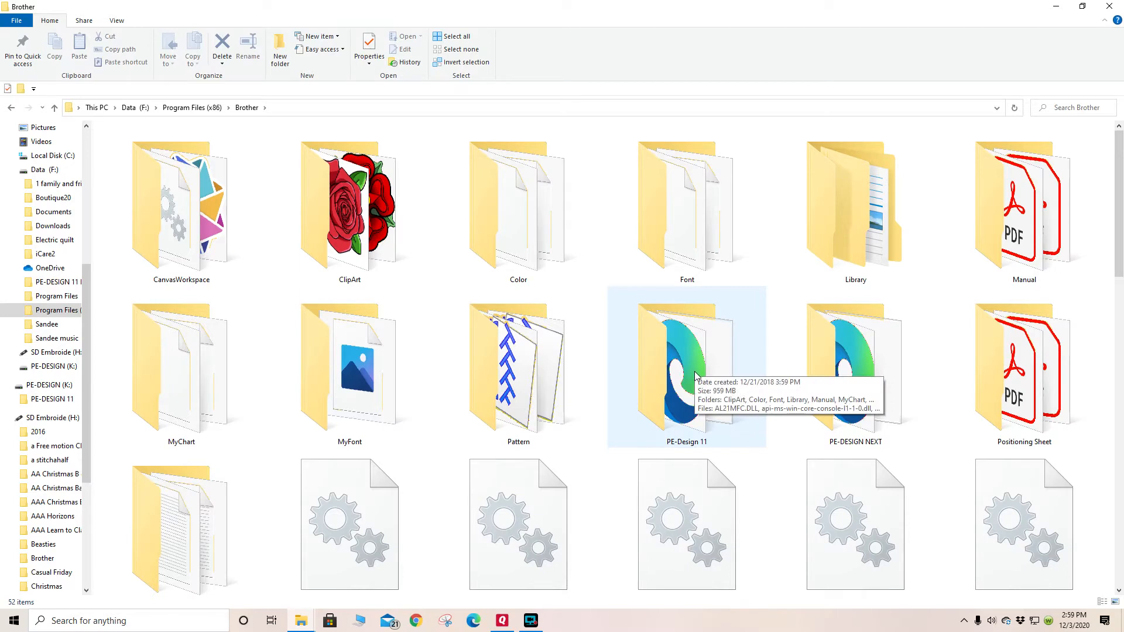
- Open PE-Design 11, review its applications, then open Manual > PDF
double_click(686, 365)
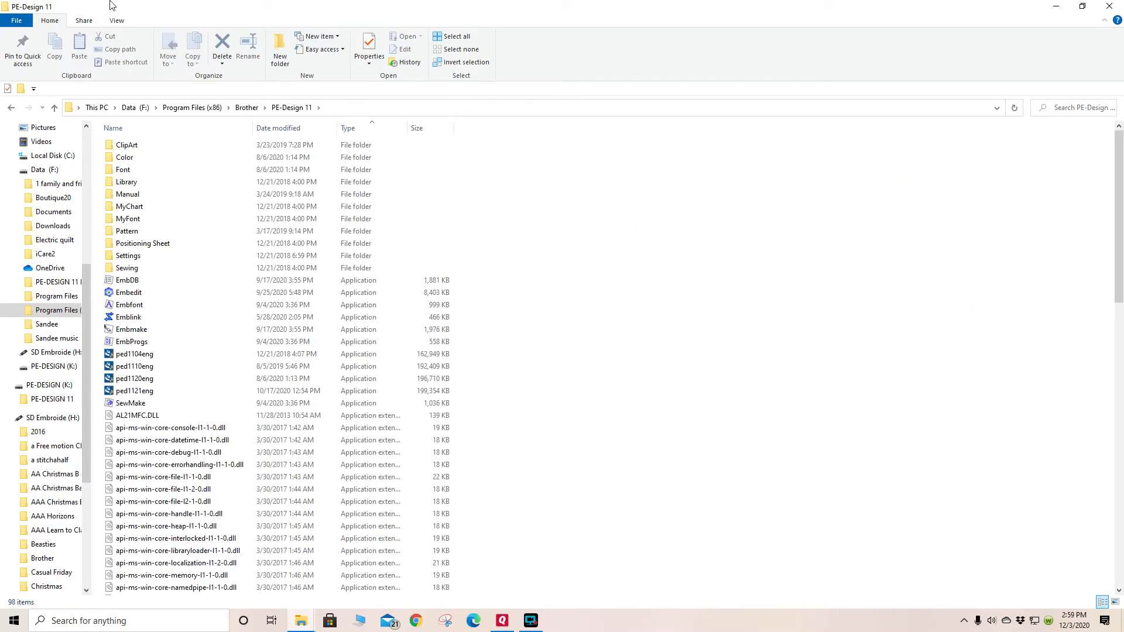
click(128, 255)
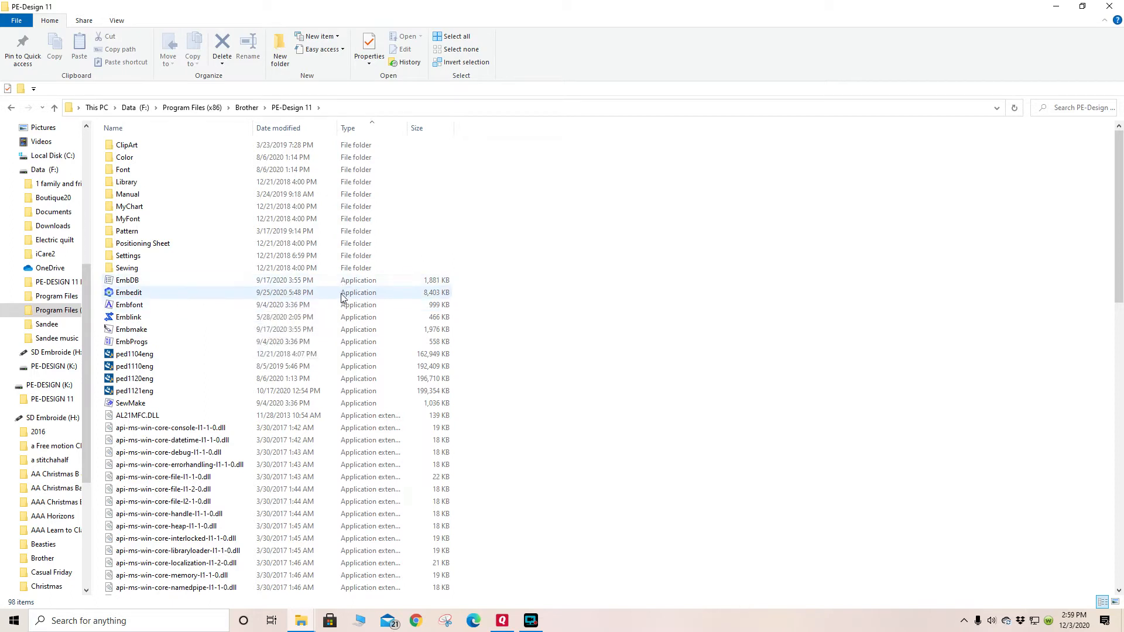
click(127, 280)
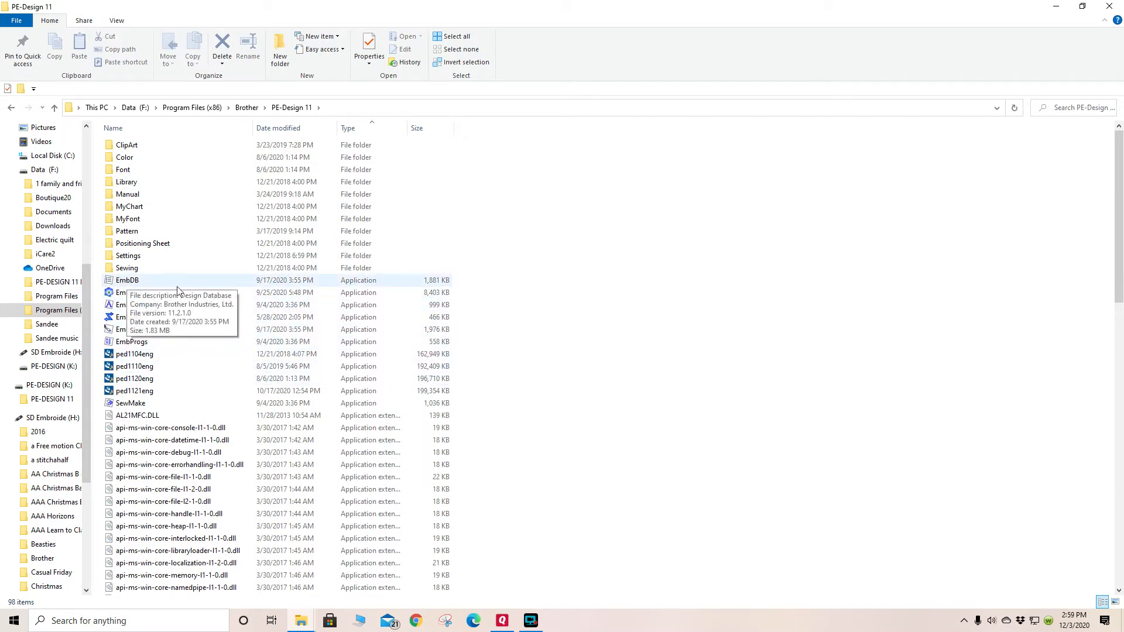
mouse_move(129, 293)
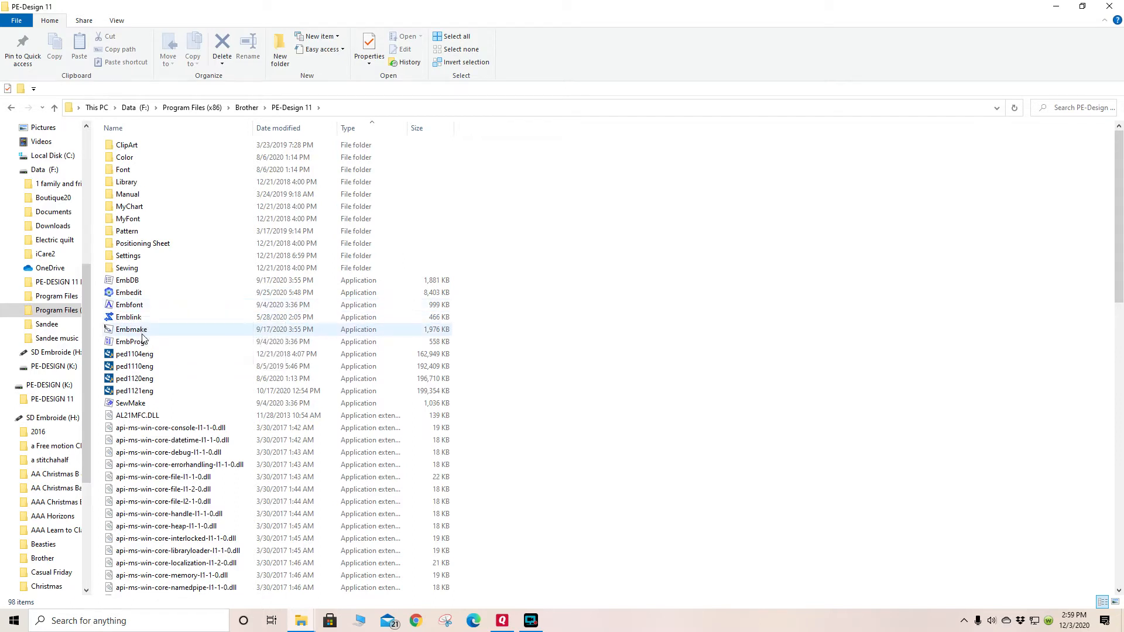
mouse_move(132, 329)
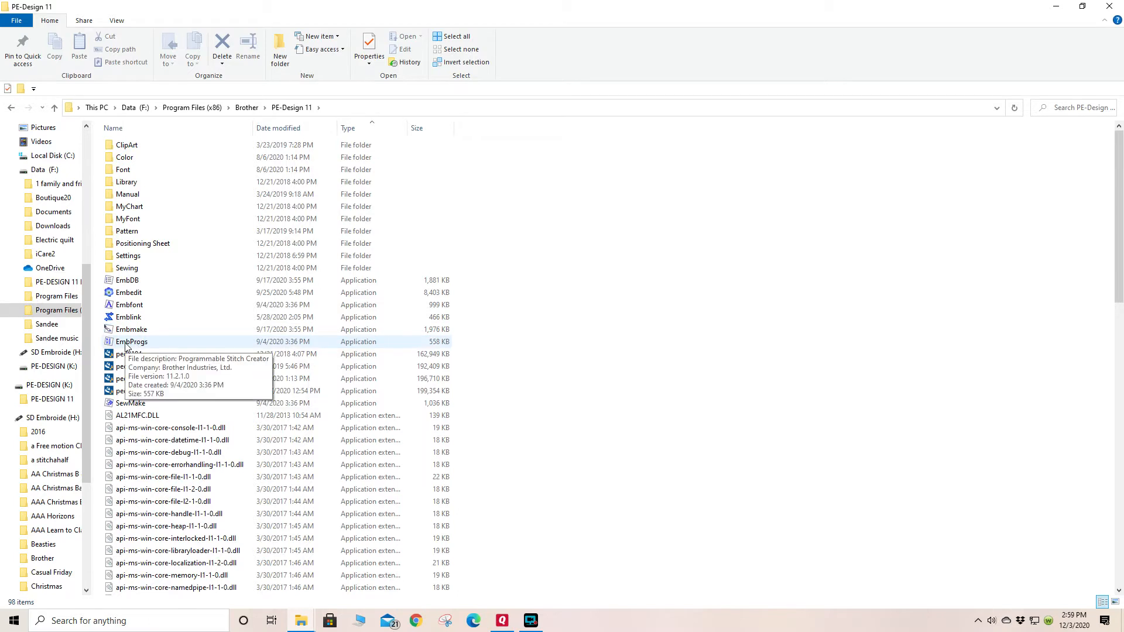
mouse_move(136, 349)
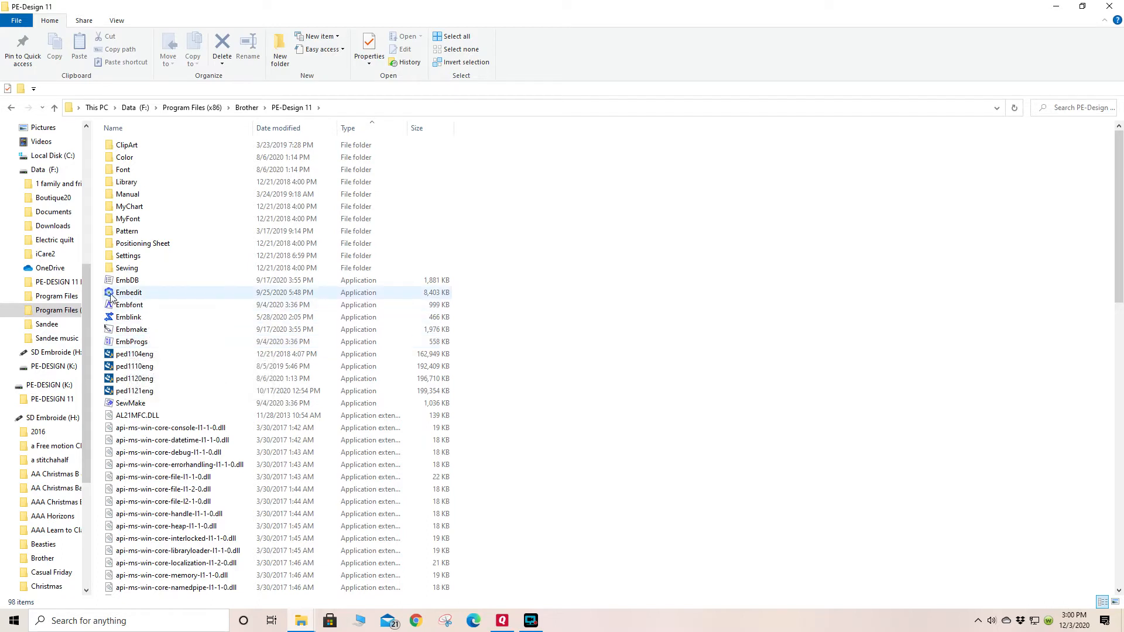
mouse_move(147, 298)
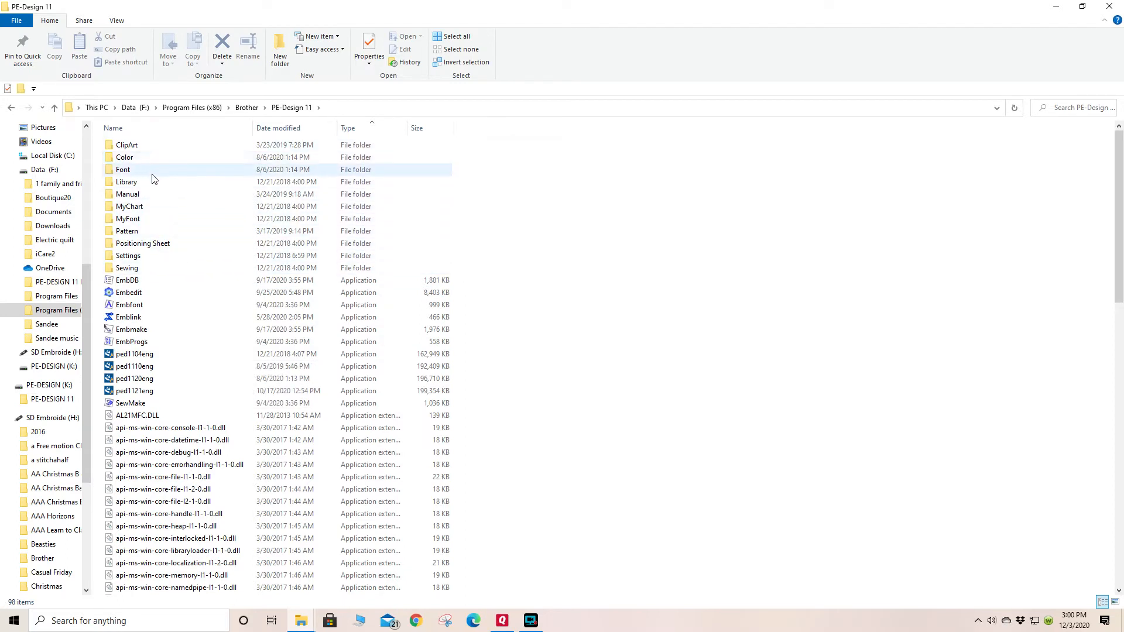
double_click(127, 194)
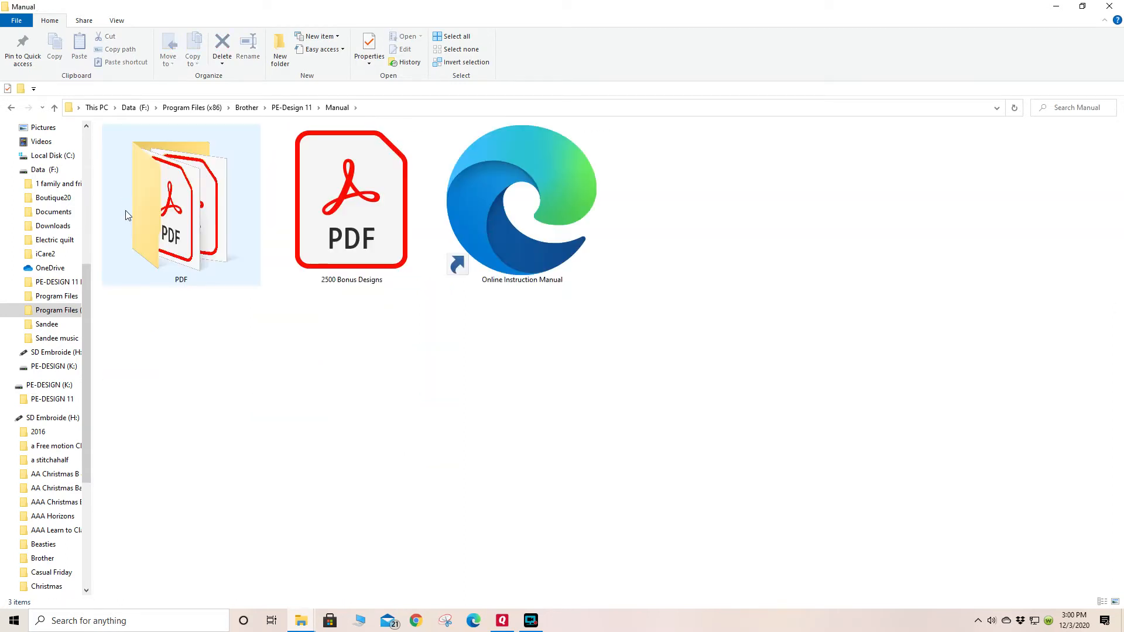
mouse_move(179, 227)
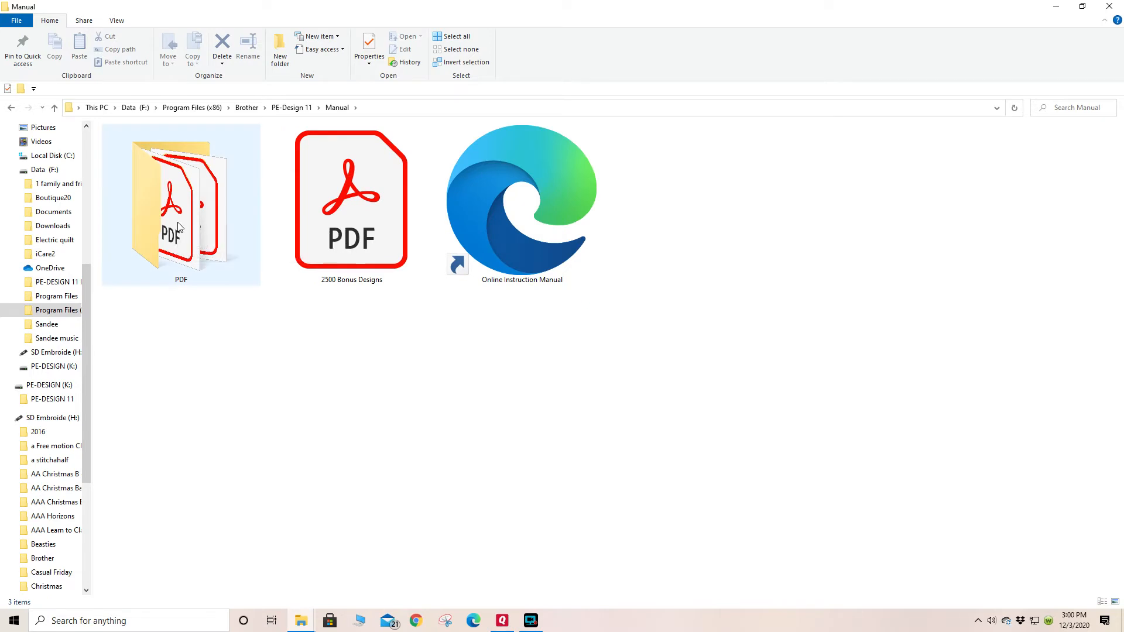
double_click(181, 201)
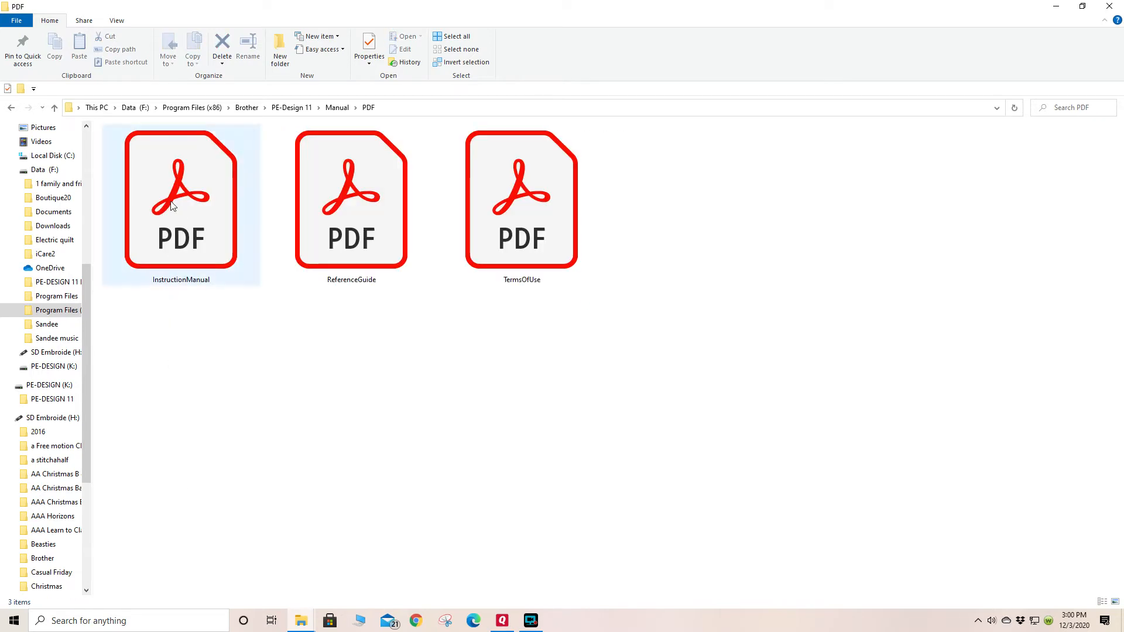
- Open InstructionManual.pdf in Adobe Acrobat Reader DC
double_click(181, 197)
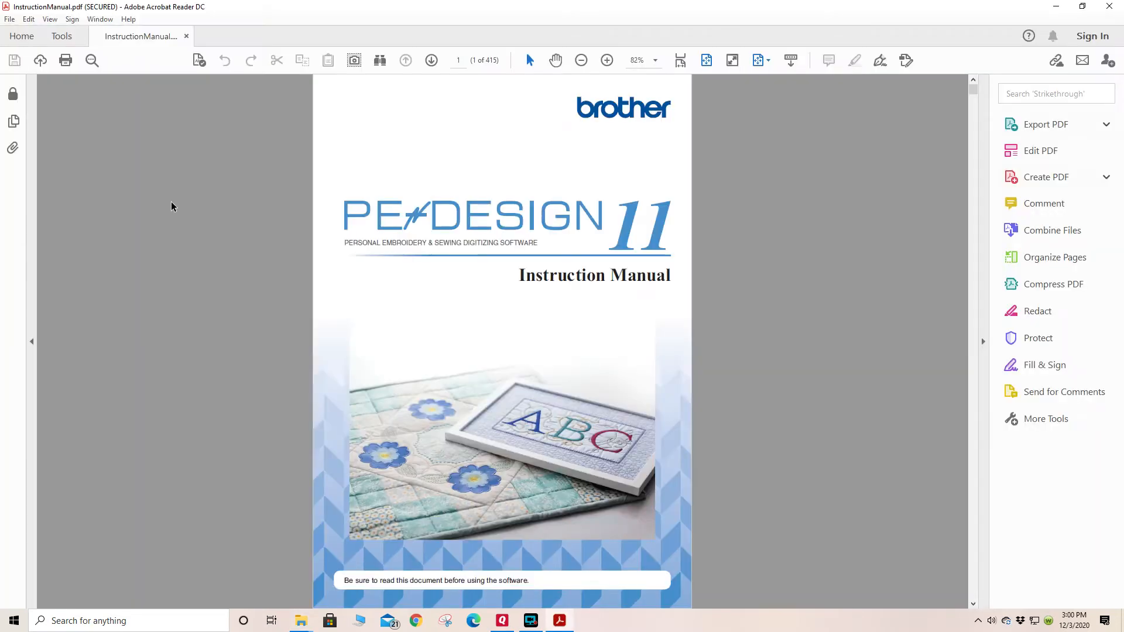
mouse_move(488, 291)
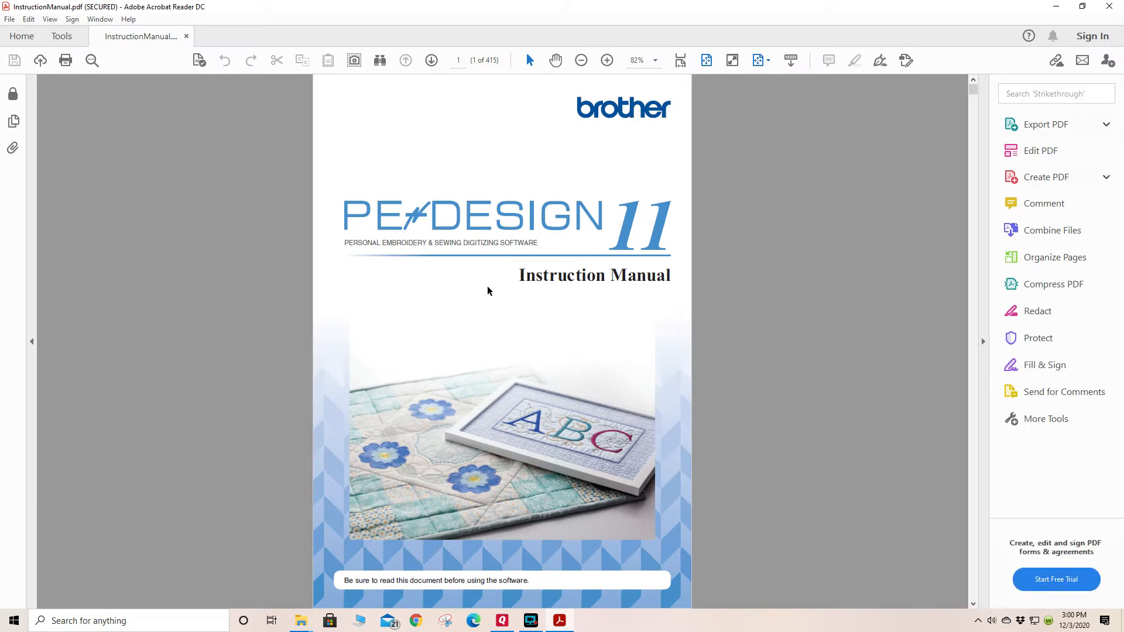
mouse_move(484, 291)
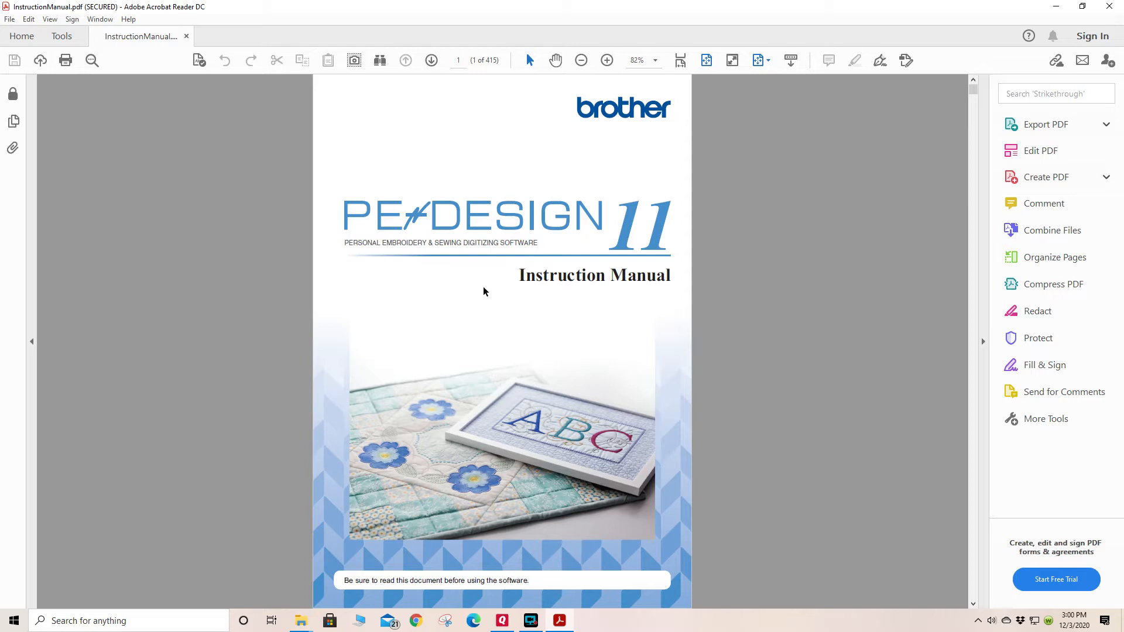
mouse_move(447, 301)
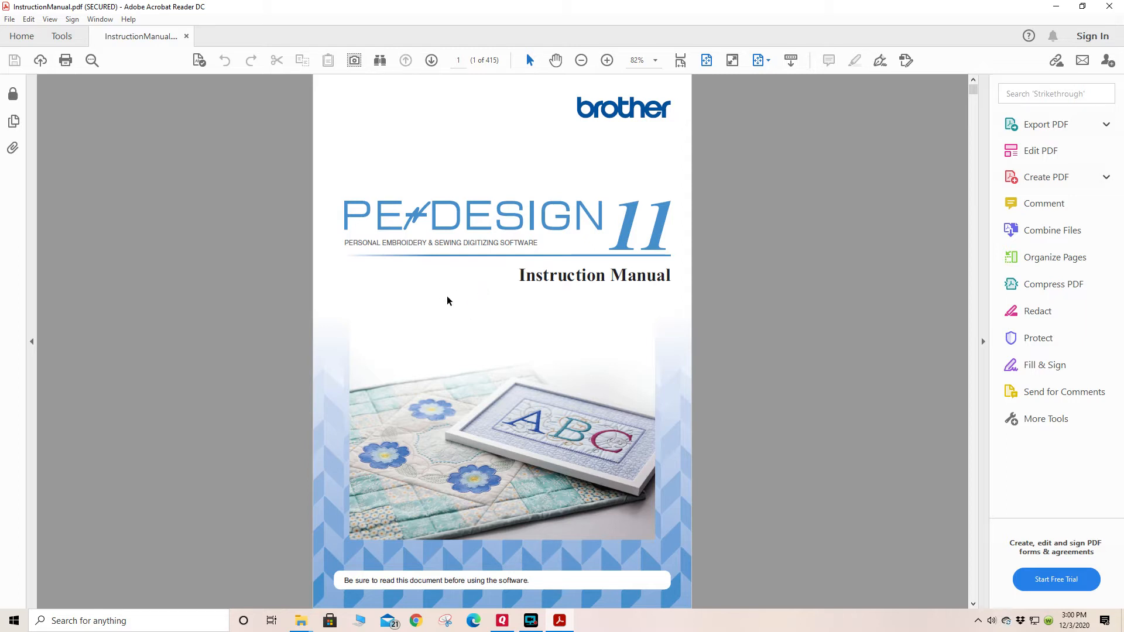
mouse_move(552, 314)
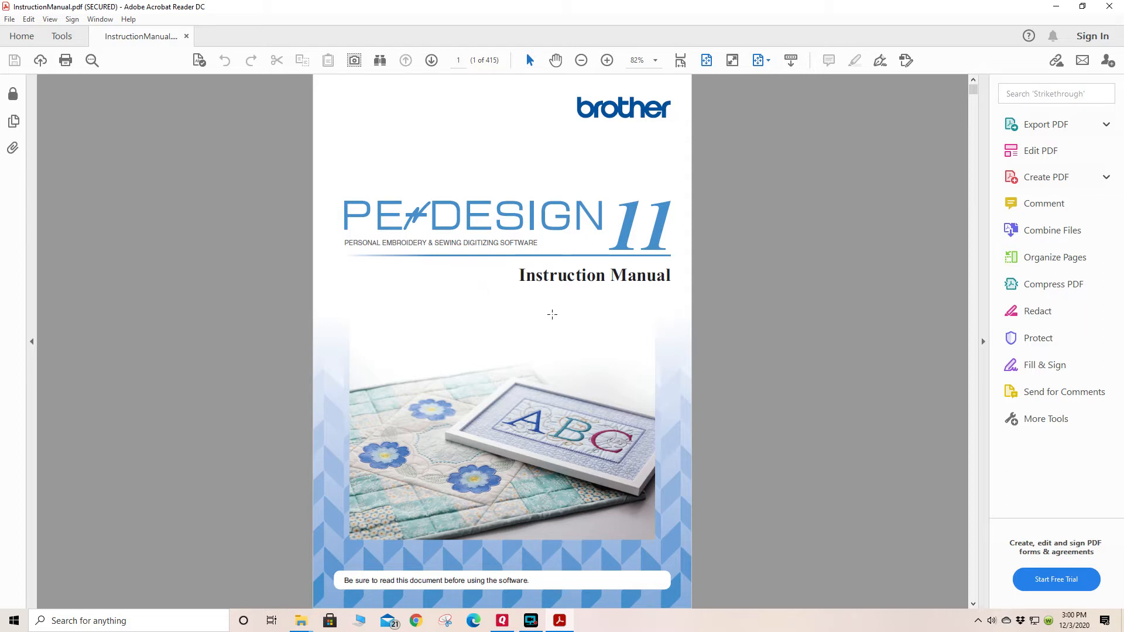
mouse_move(505, 262)
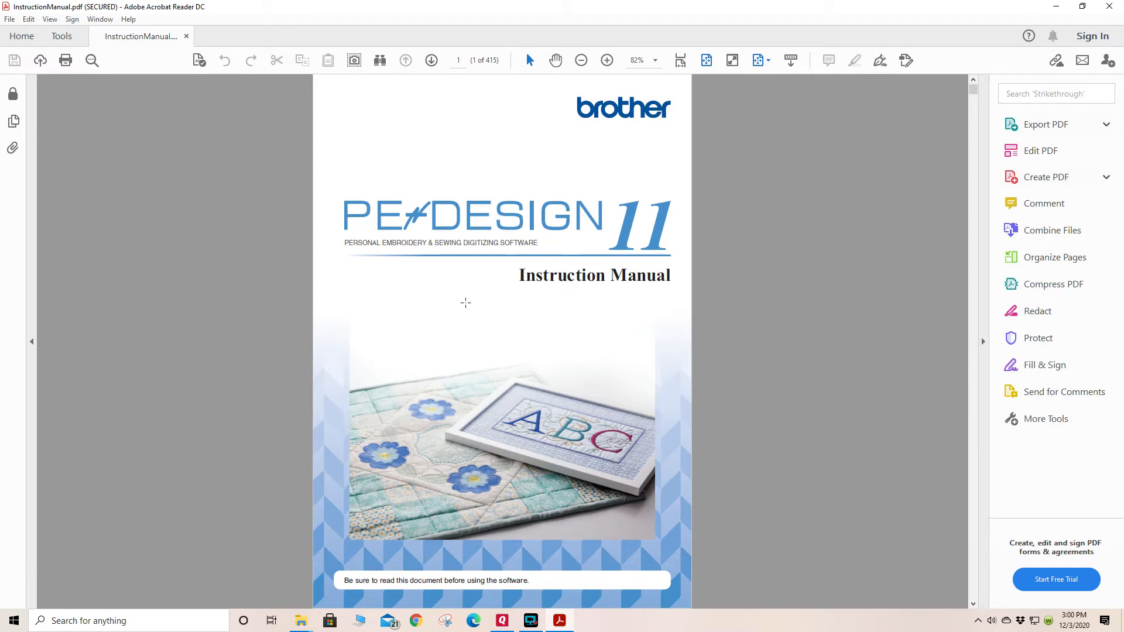
mouse_move(493, 304)
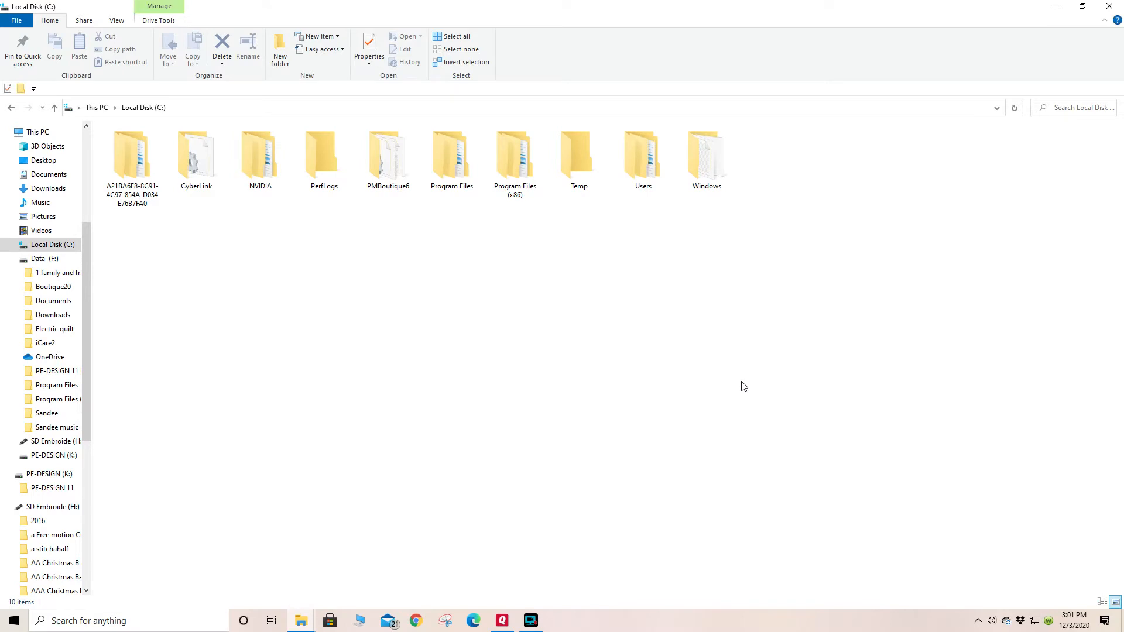
mouse_move(395, 290)
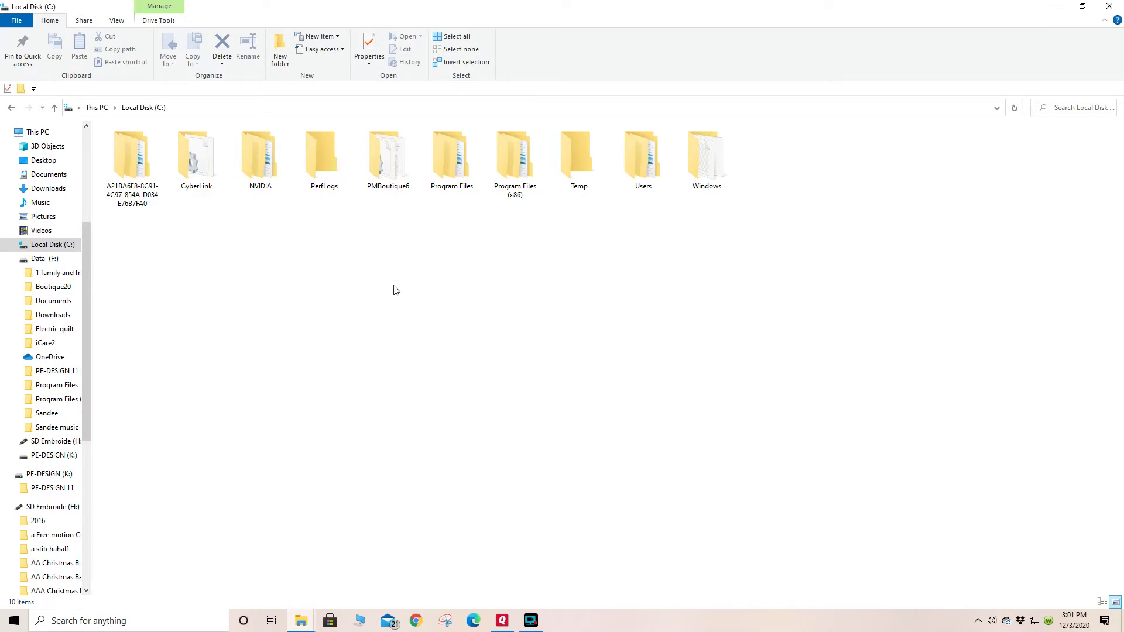
mouse_move(481, 265)
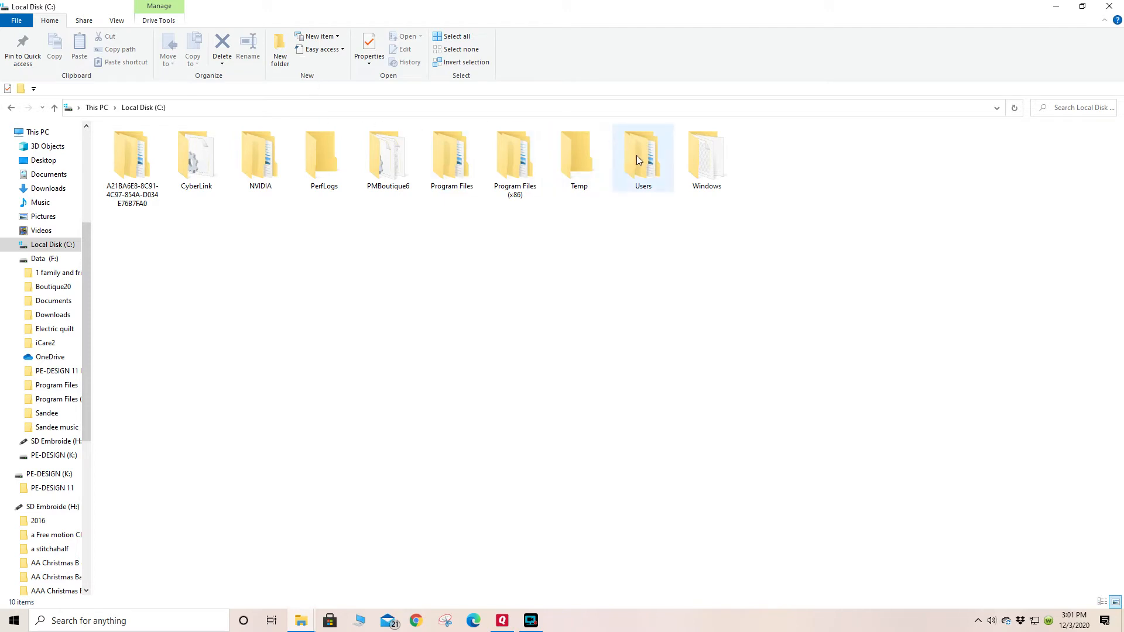
- Go to Users > Owner > Documents > PE-DESIGN 11
double_click(641, 151)
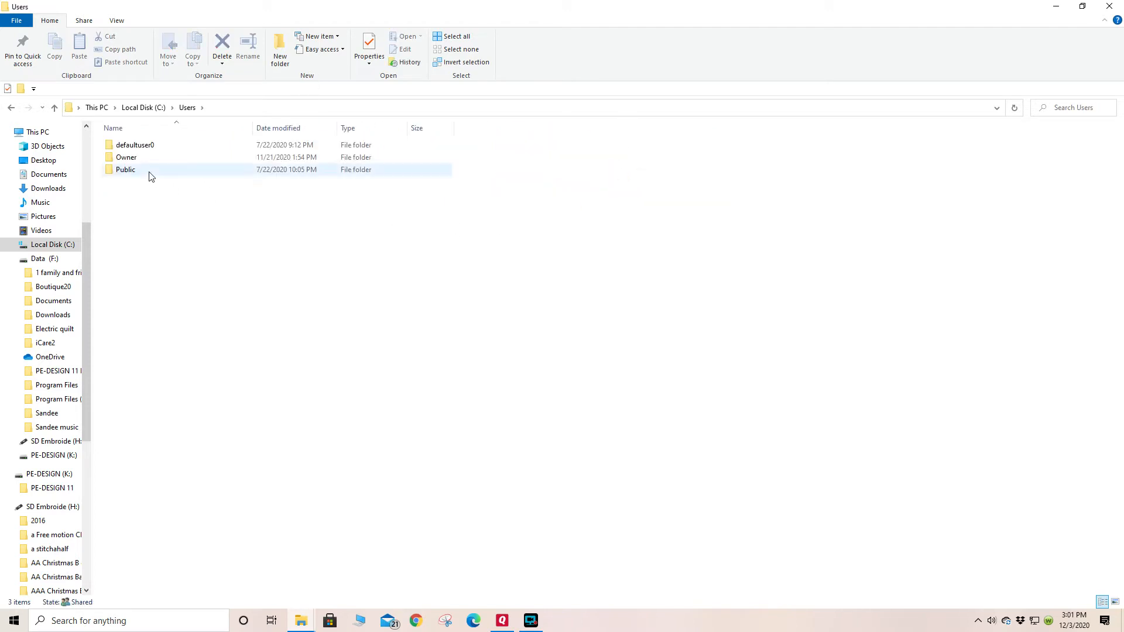
double_click(127, 157)
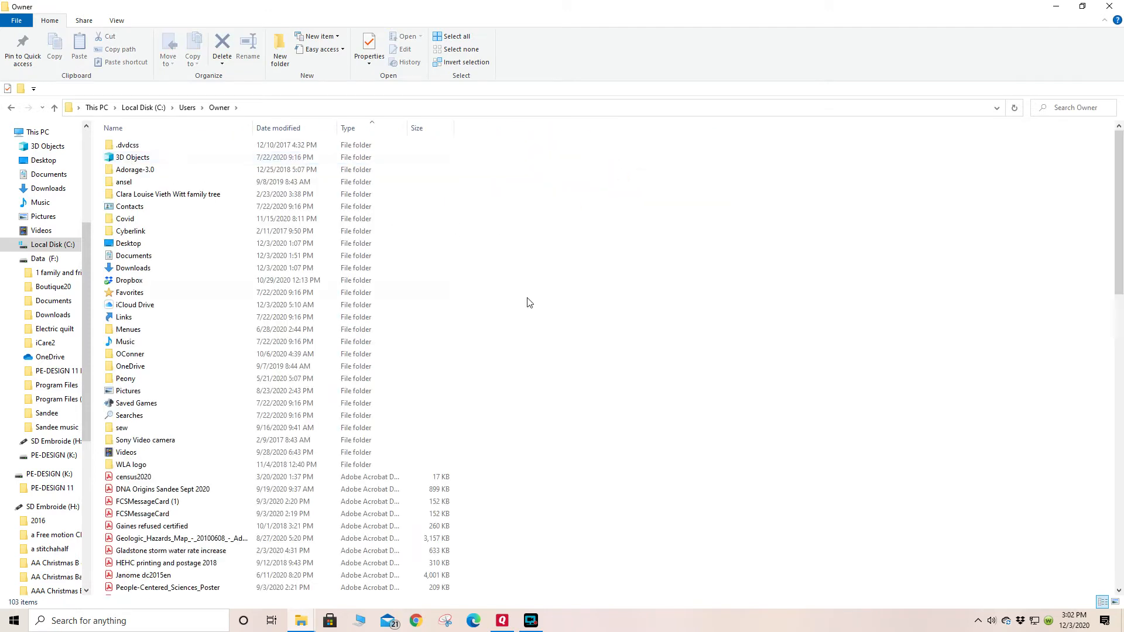
click(113, 127)
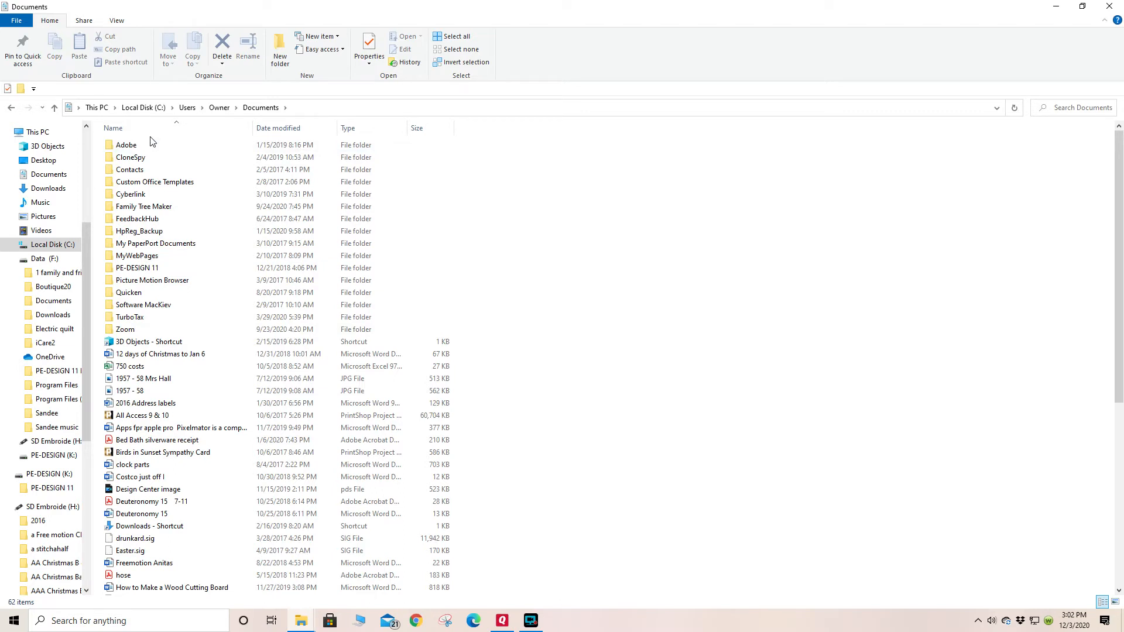
mouse_move(136, 267)
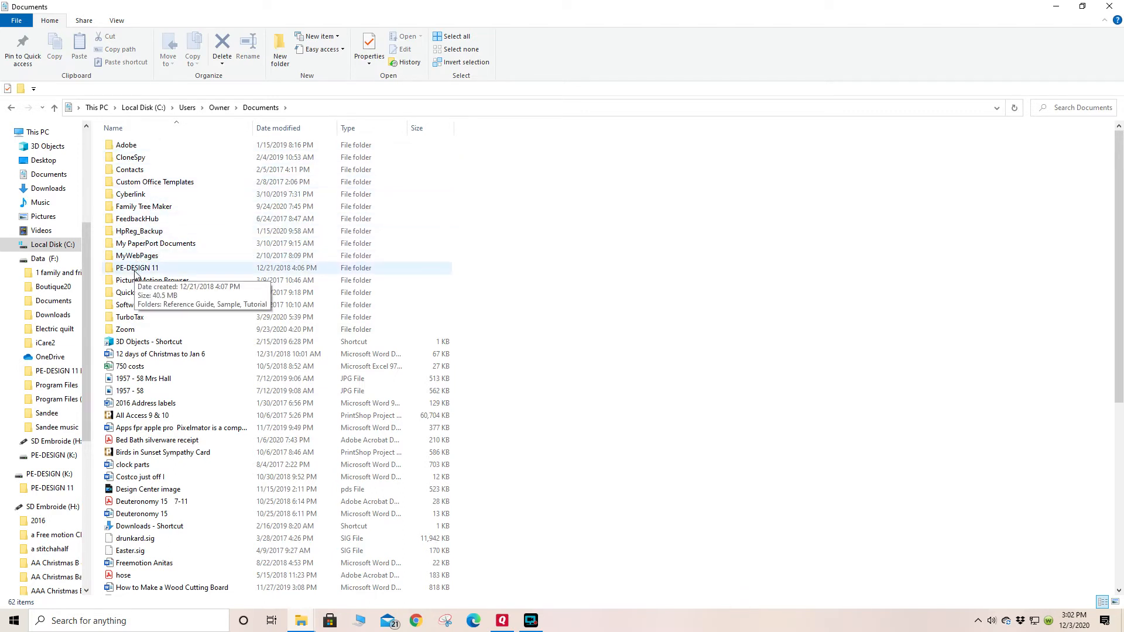
double_click(137, 268)
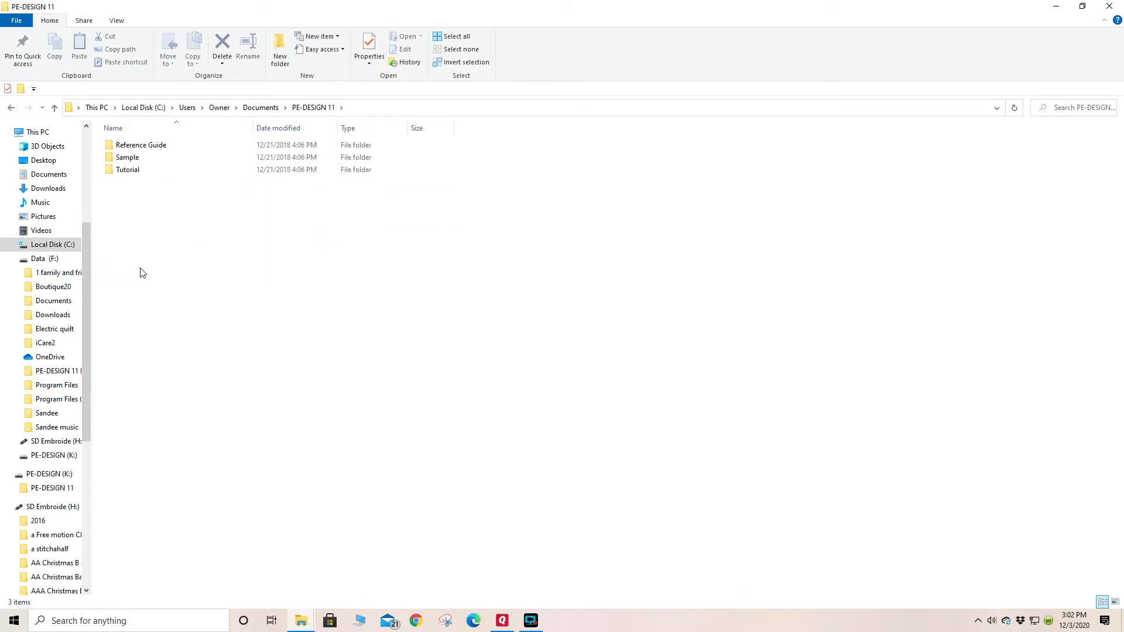
- Open the Reference Guide folder and select RG_05_heart_pattern
click(140, 145)
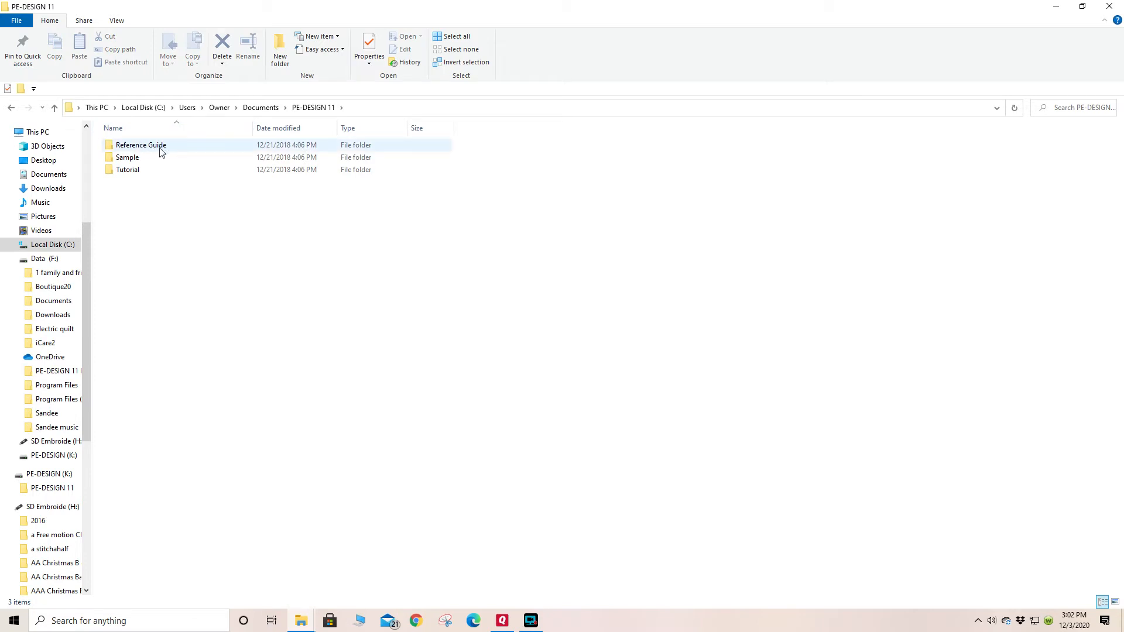
click(127, 157)
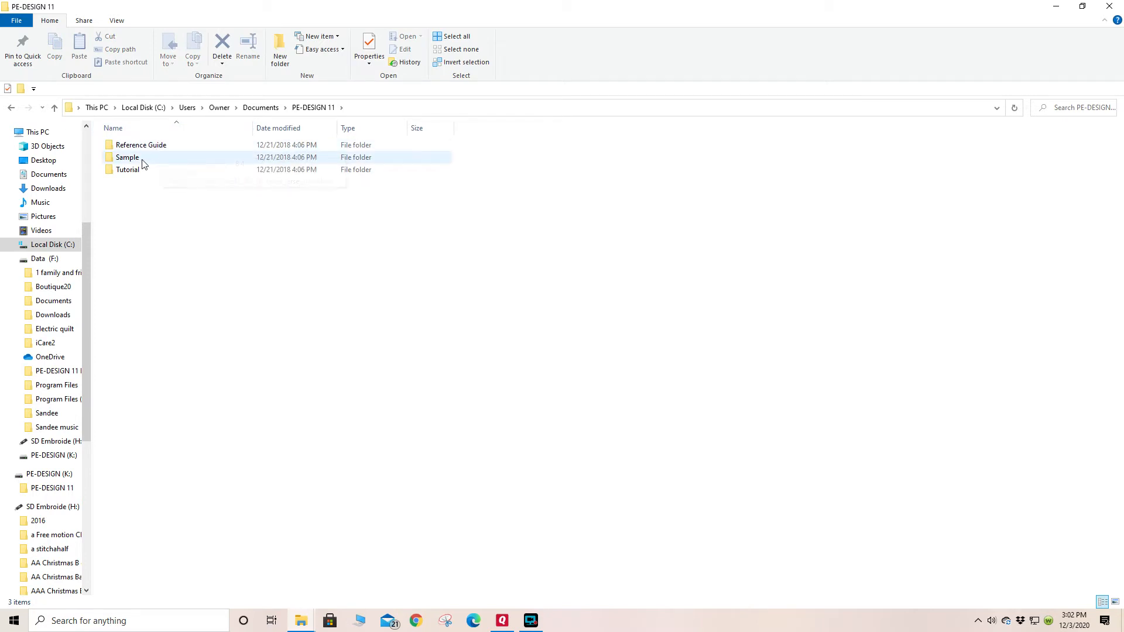
double_click(140, 145)
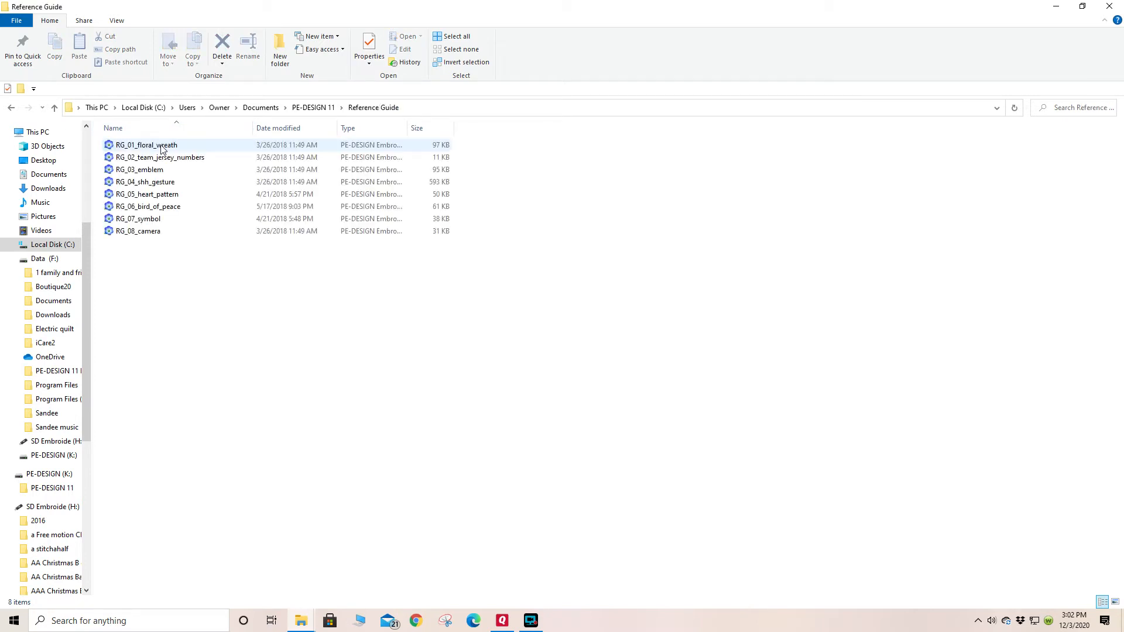
mouse_move(182, 148)
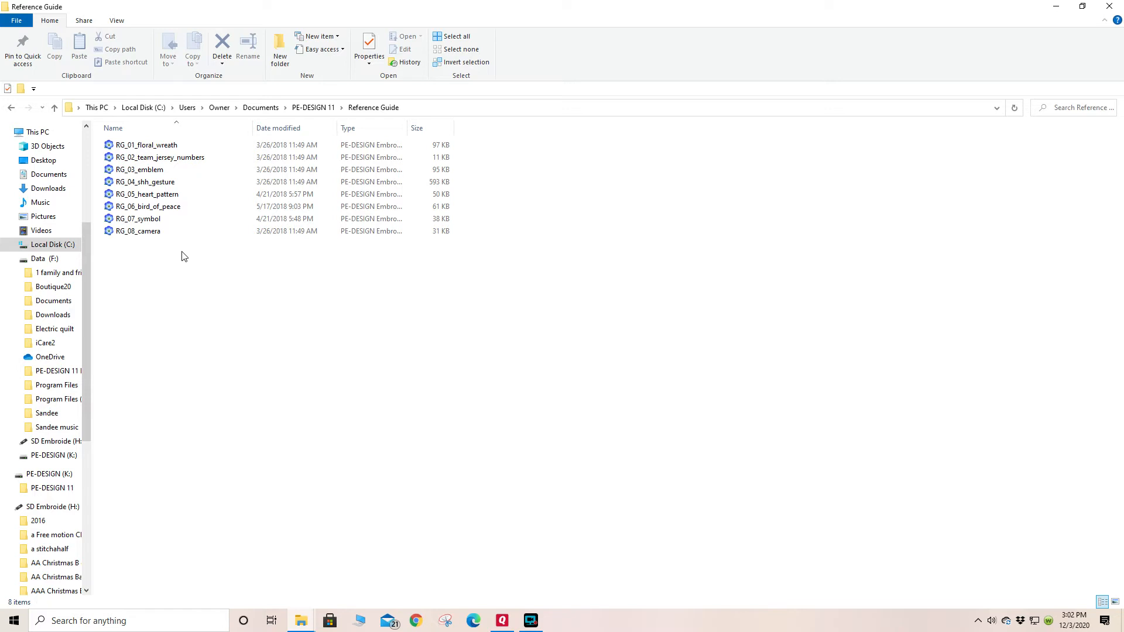
click(146, 195)
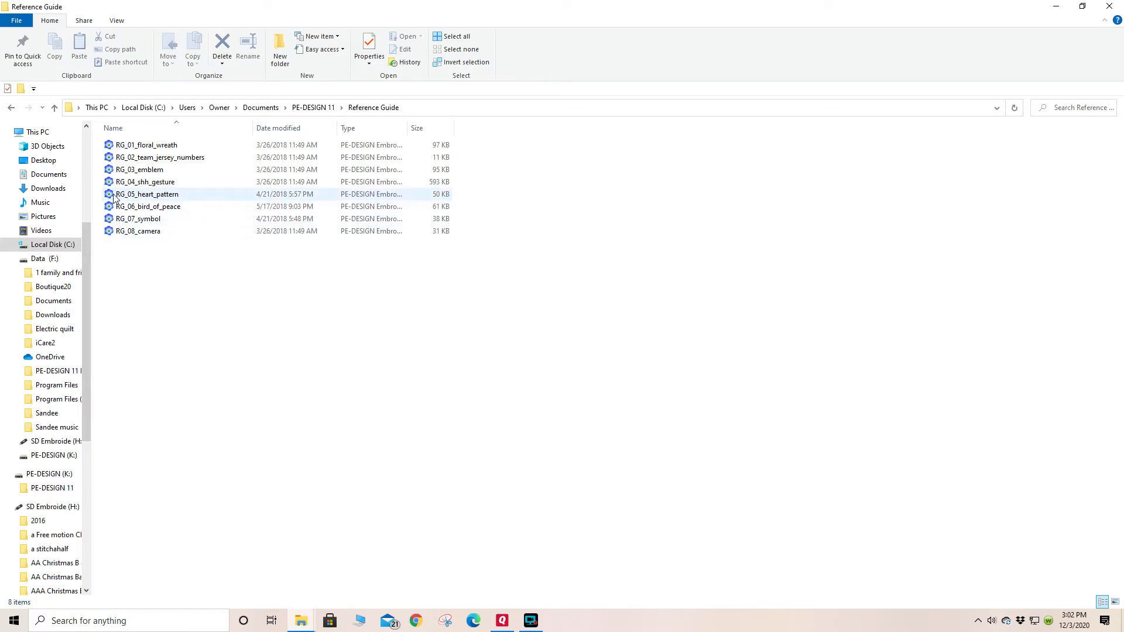
click(146, 194)
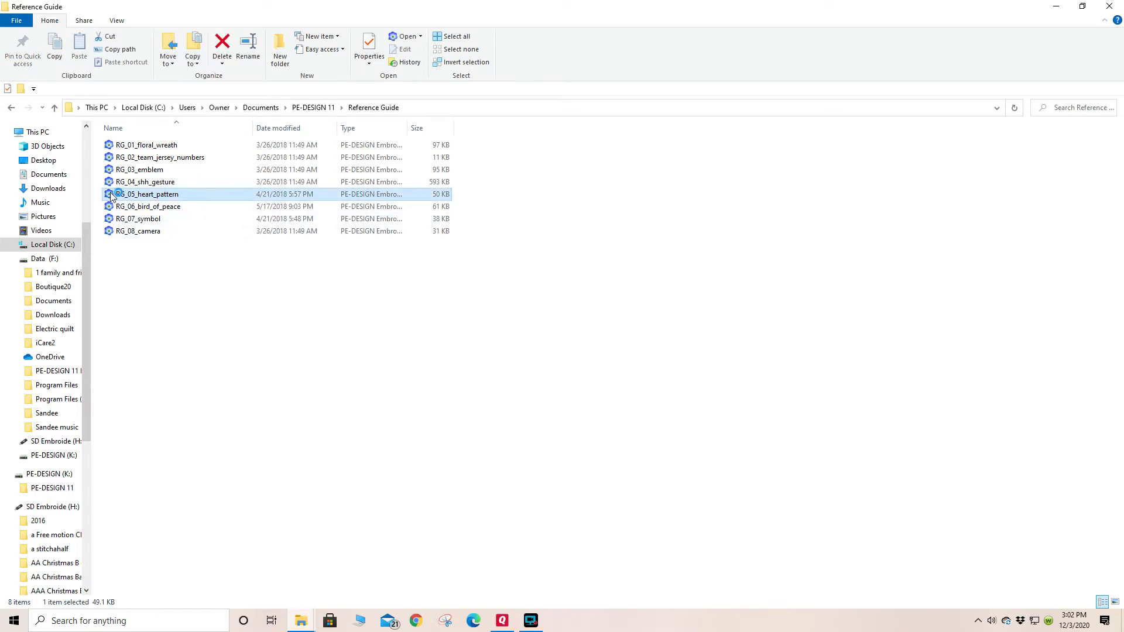
double_click(147, 195)
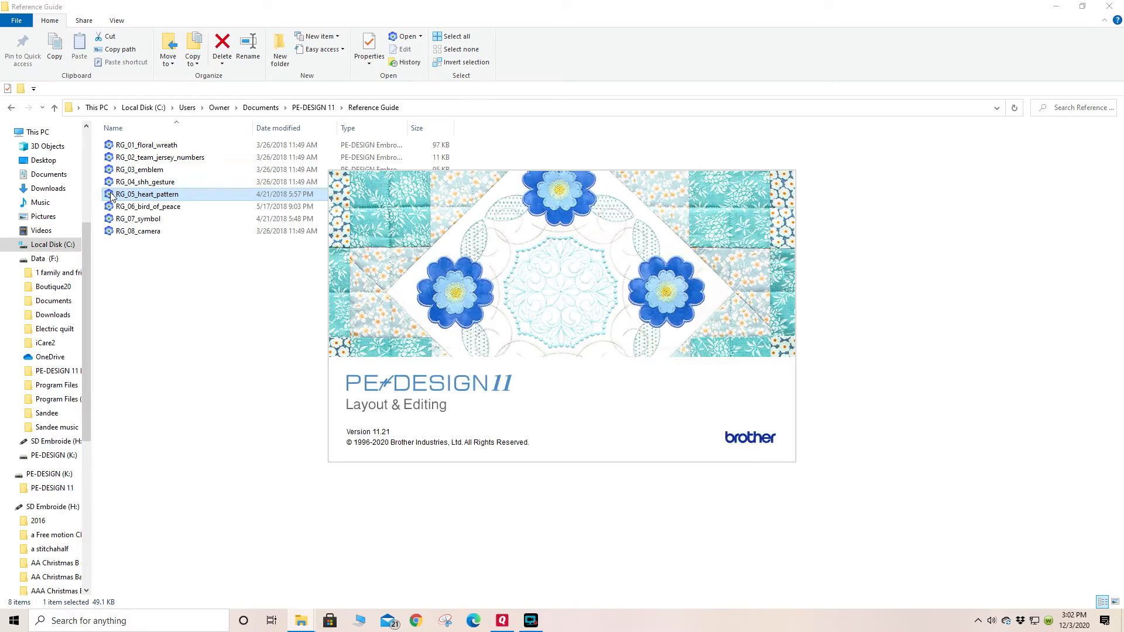
double_click(146, 194)
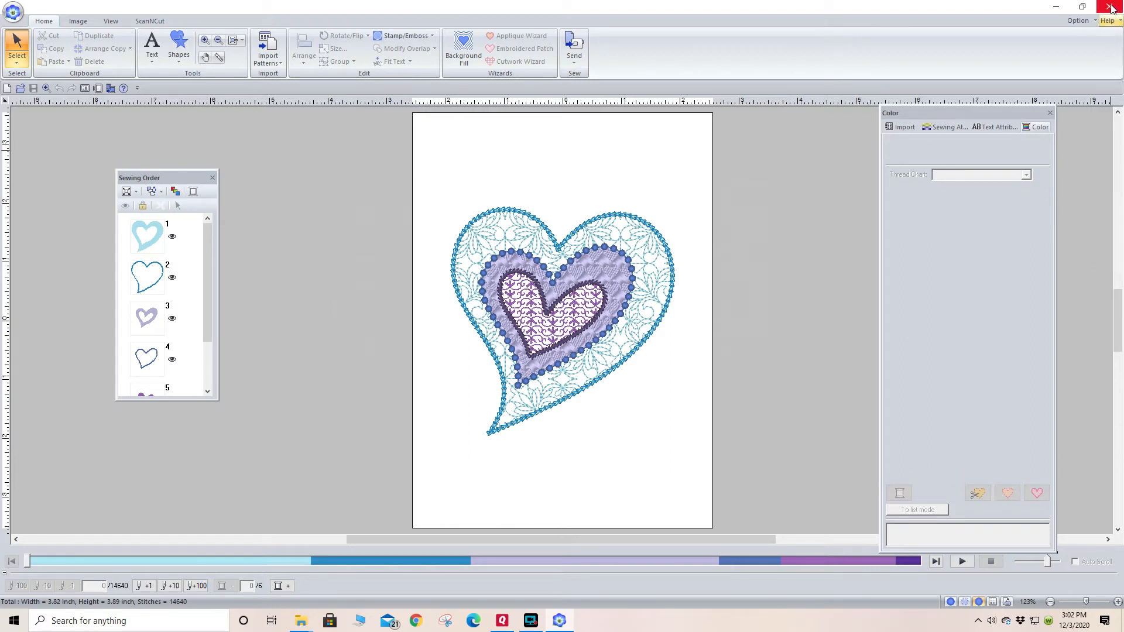
mouse_move(1110, 7)
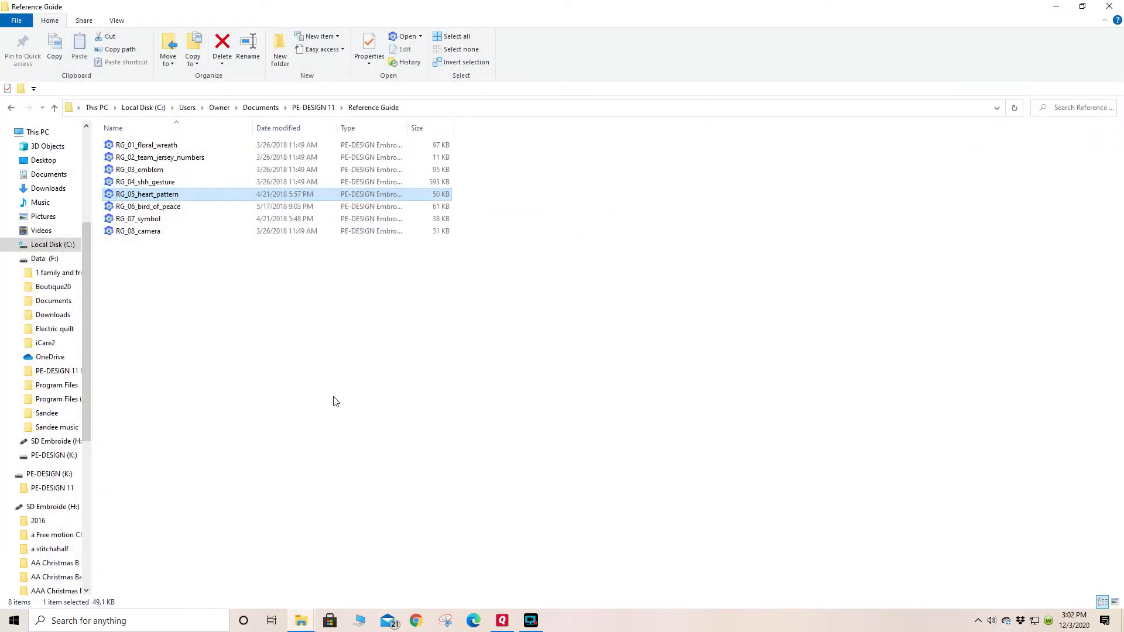
- Browse the Sample folder and its Design Center subfolder
click(55, 107)
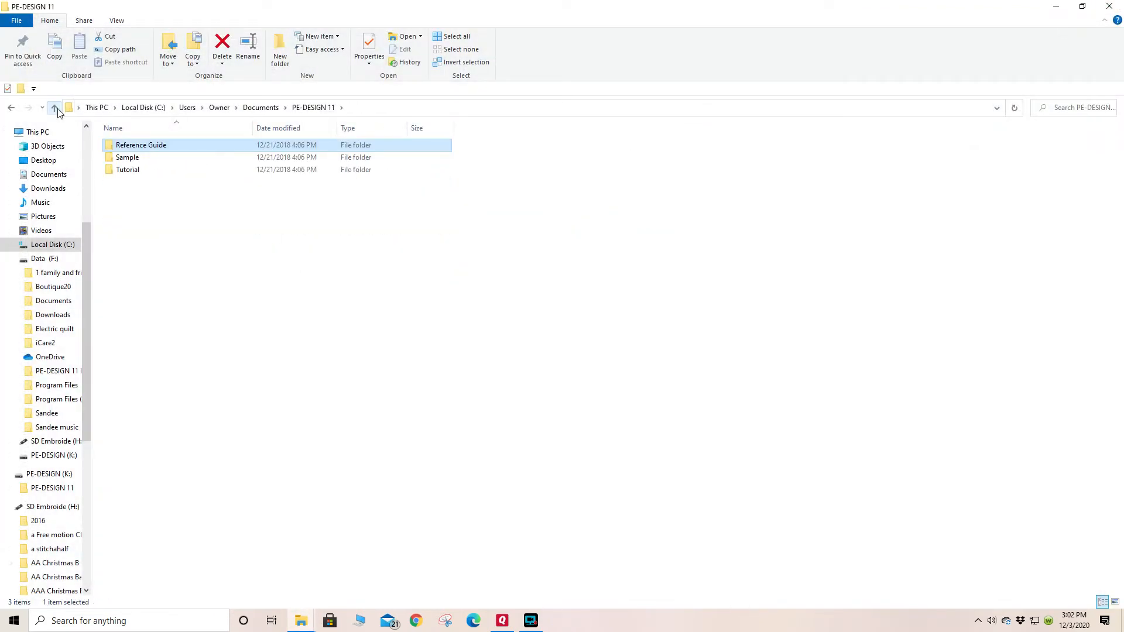
double_click(127, 157)
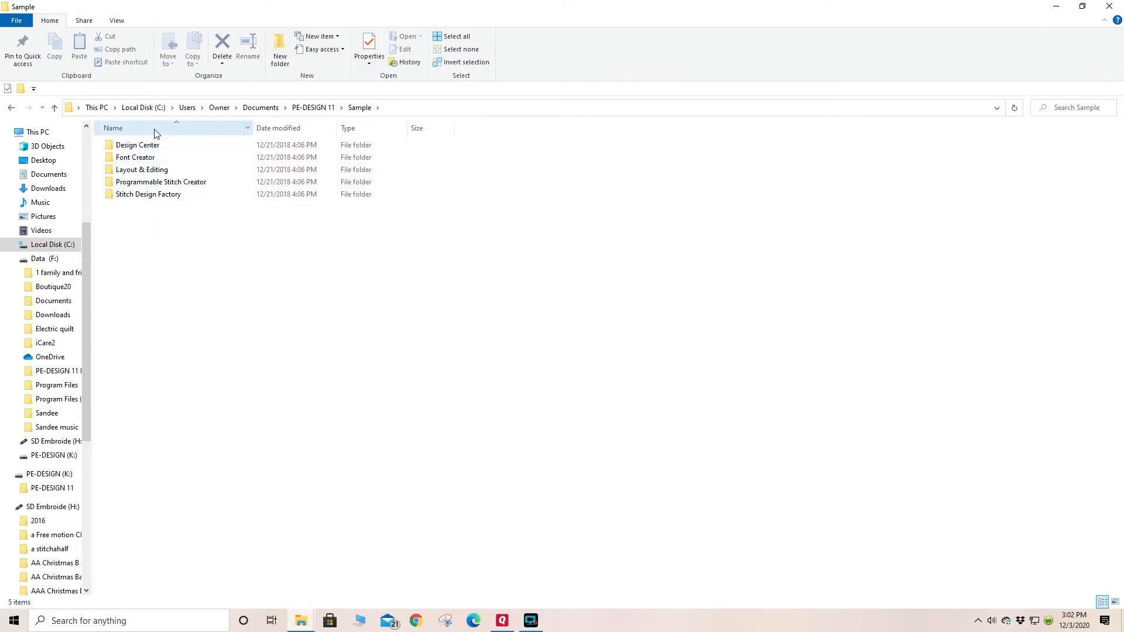
click(137, 145)
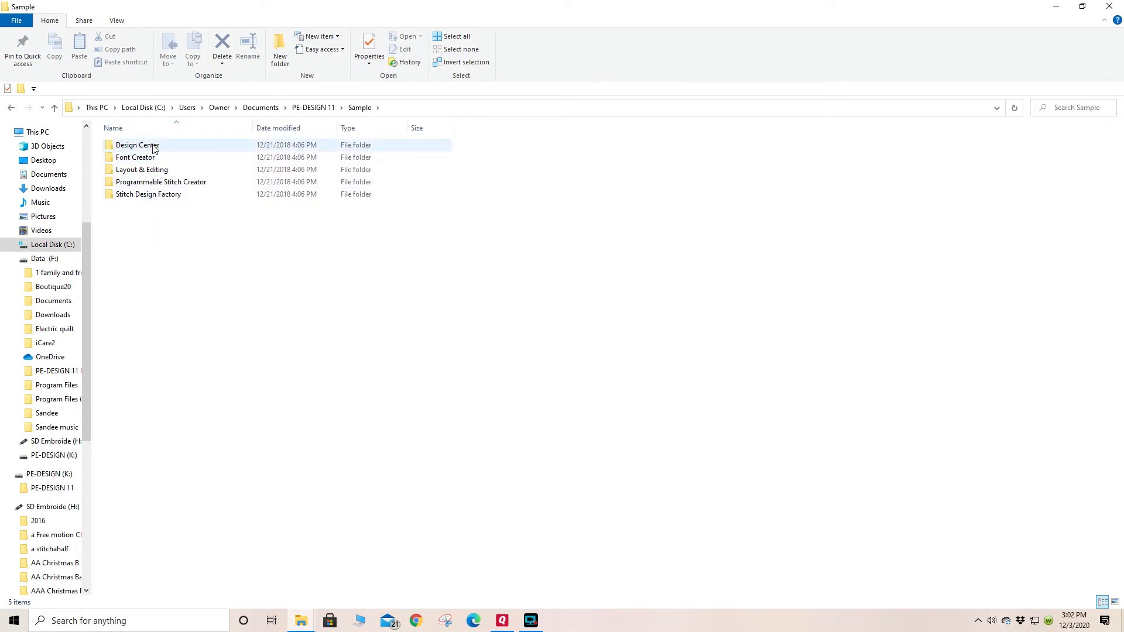
double_click(137, 145)
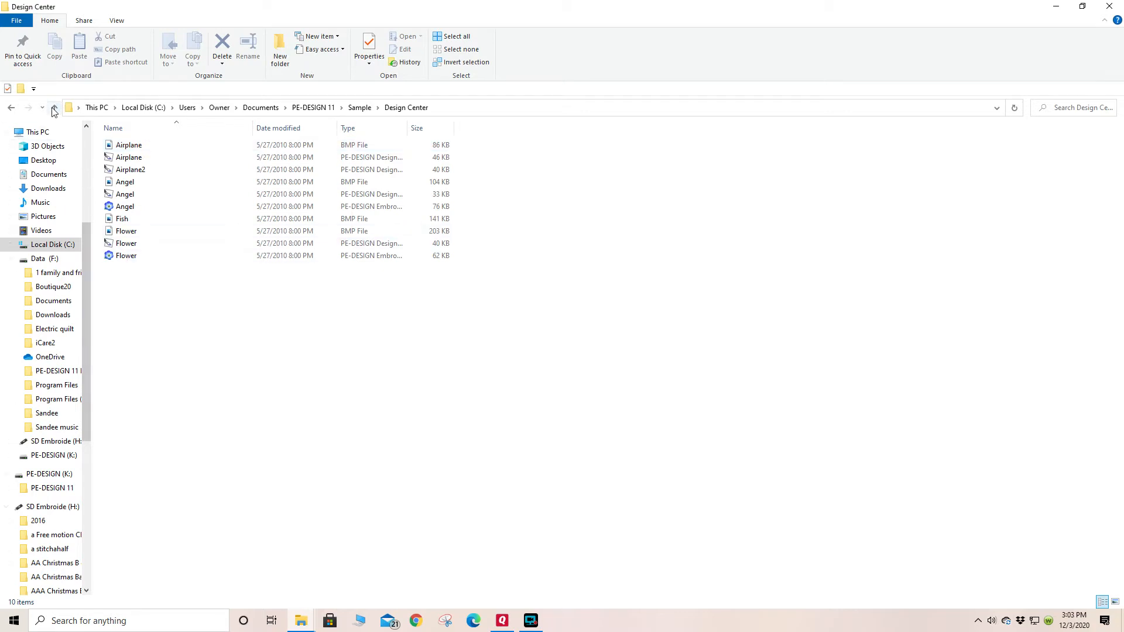
click(54, 108)
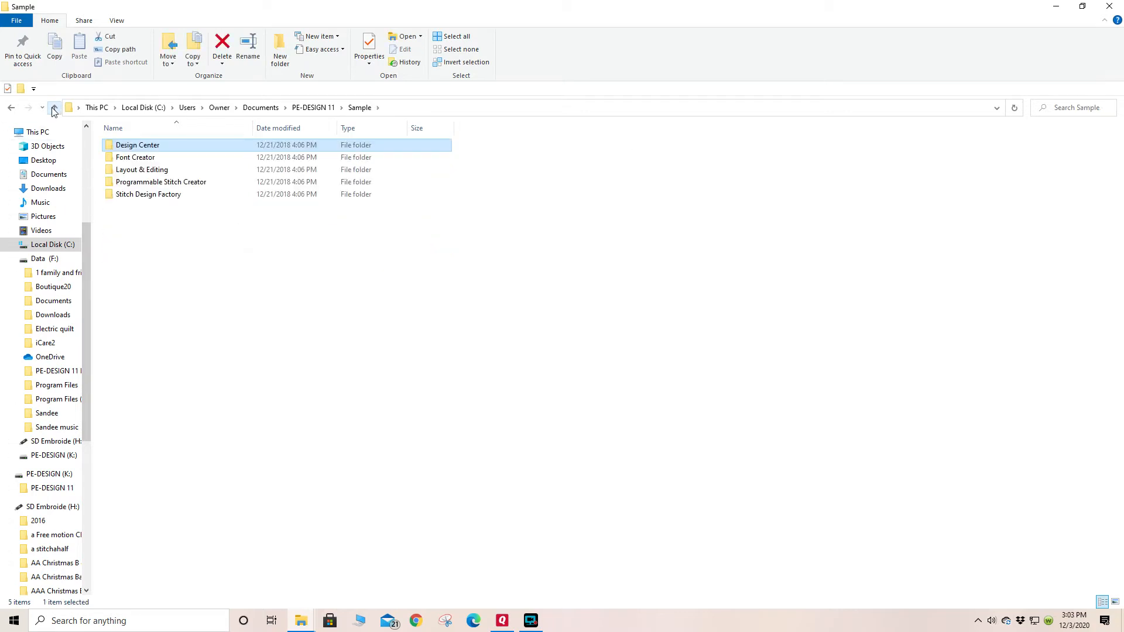
- Return to PE-DESIGN 11, view the Tutorial folder, then go back up
click(54, 108)
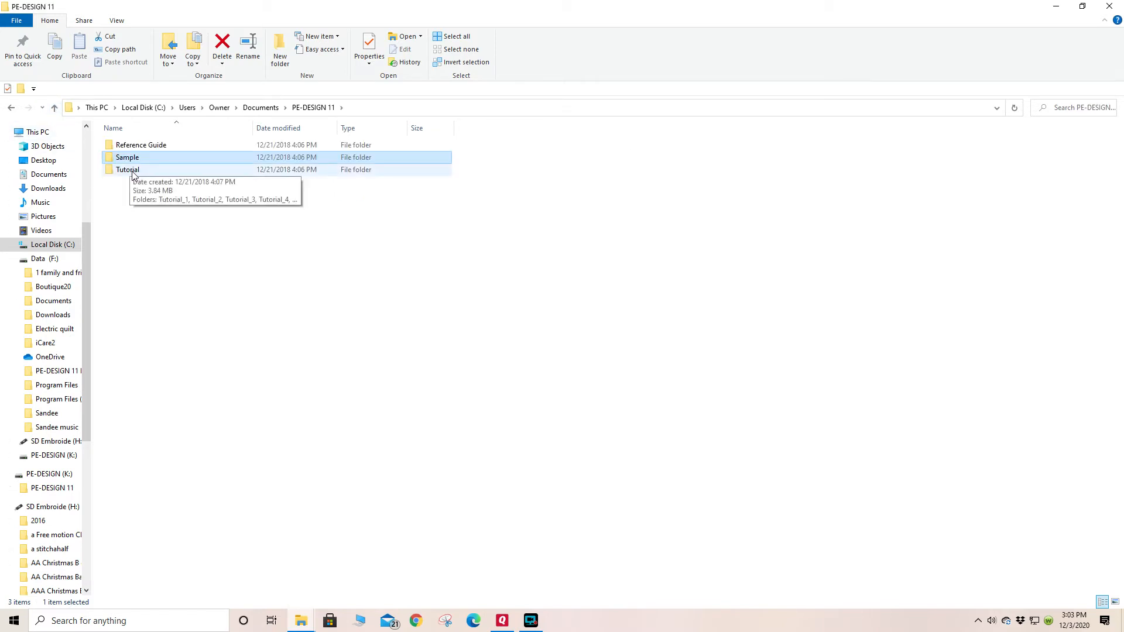
double_click(128, 169)
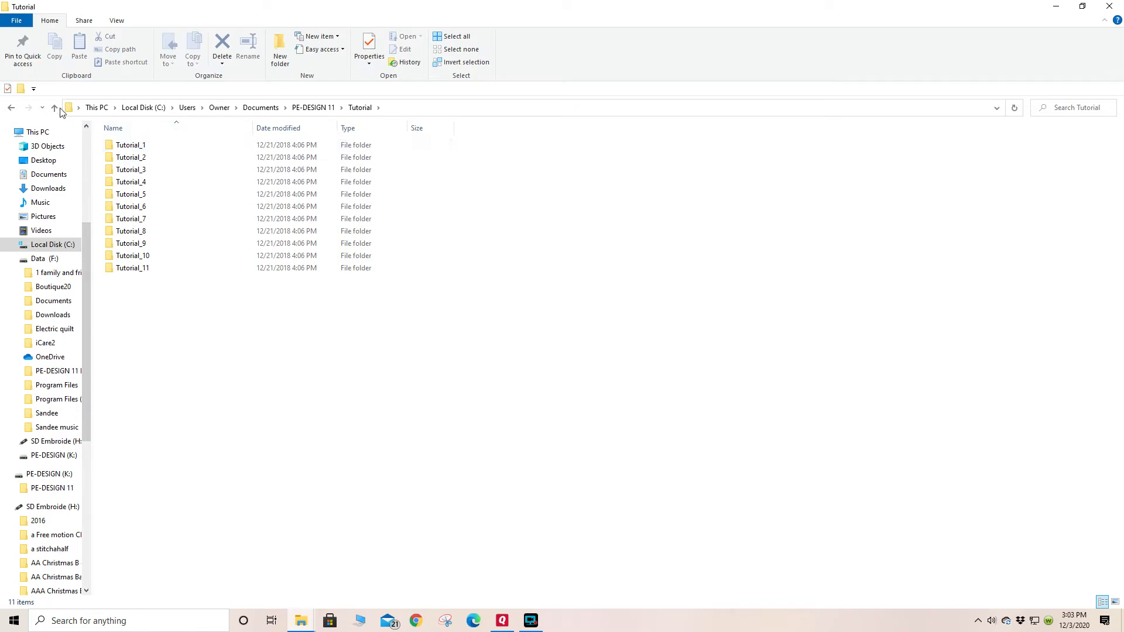
mouse_move(54, 108)
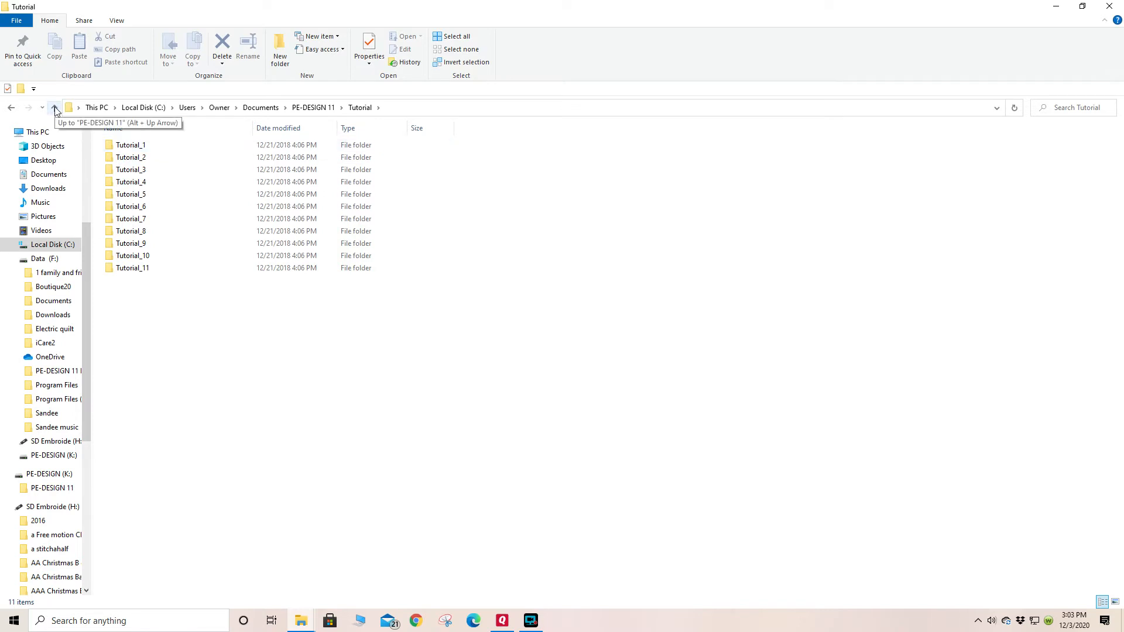
click(55, 108)
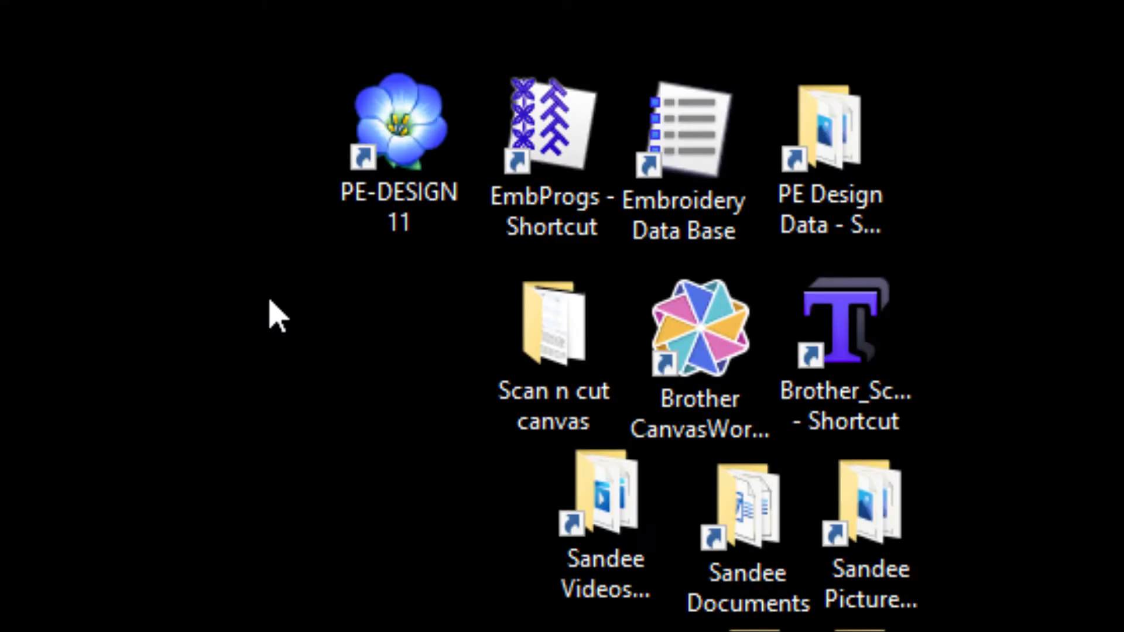
mouse_move(403, 111)
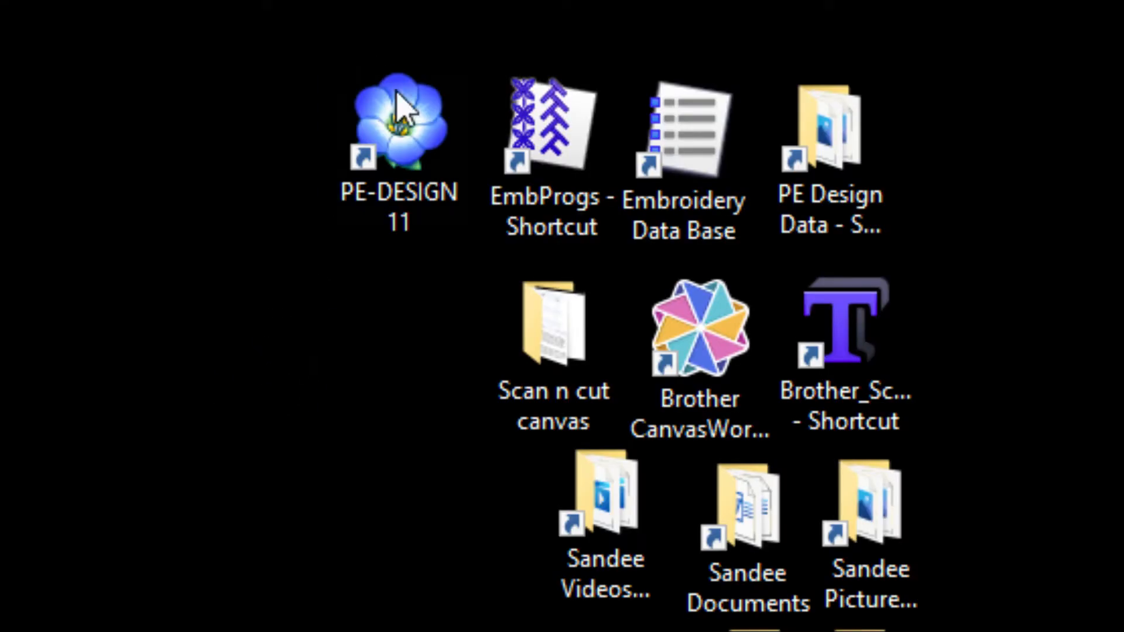
click(398, 129)
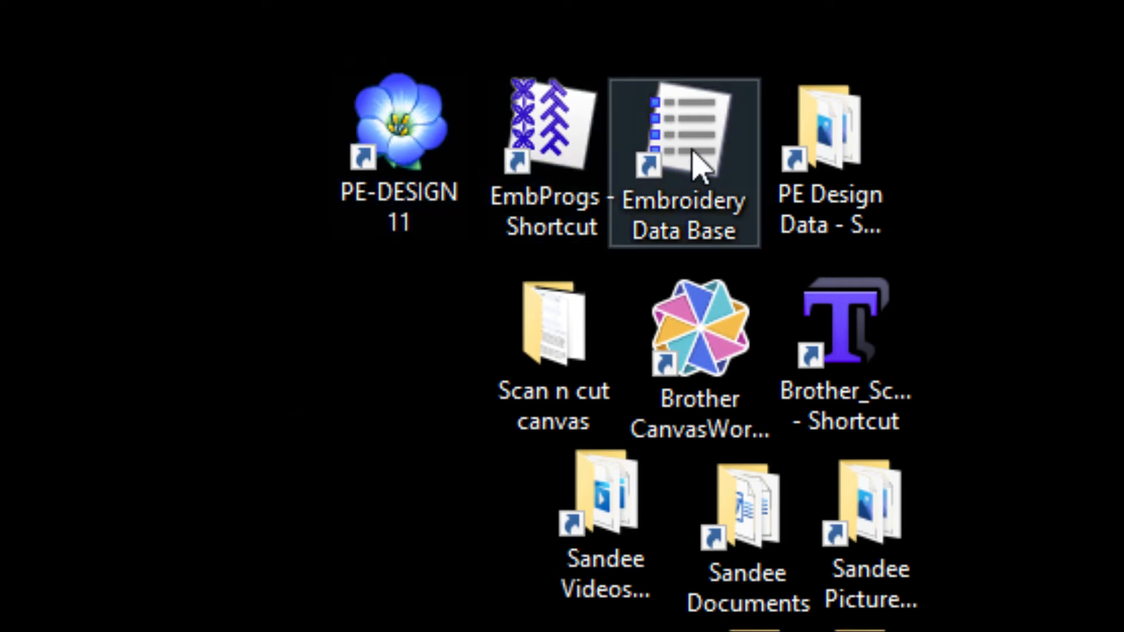
mouse_move(699, 165)
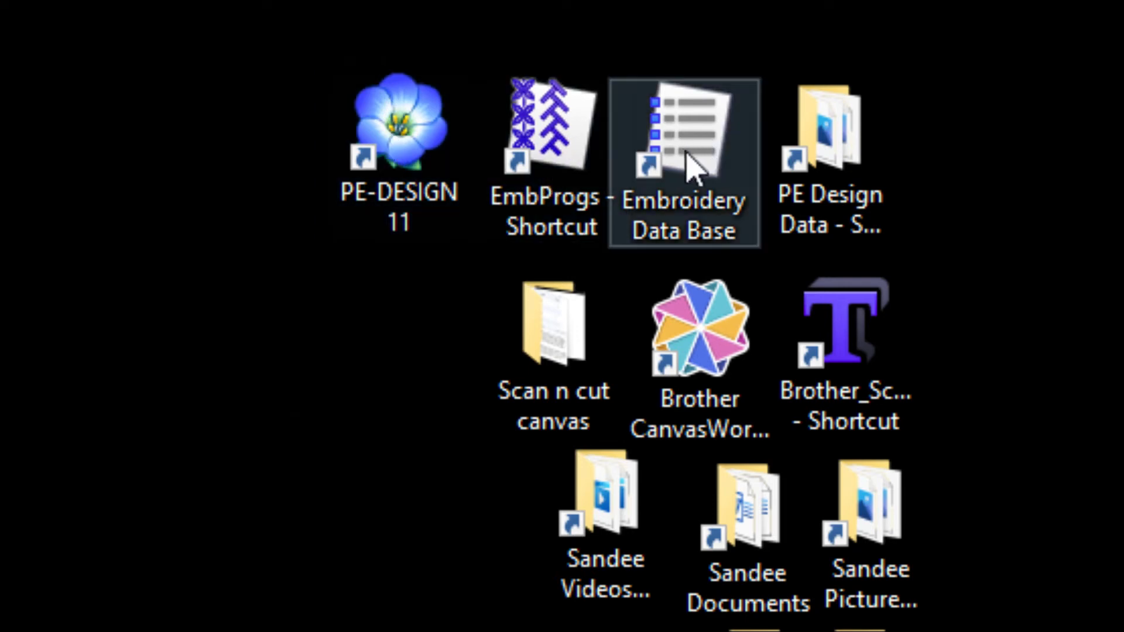
click(832, 129)
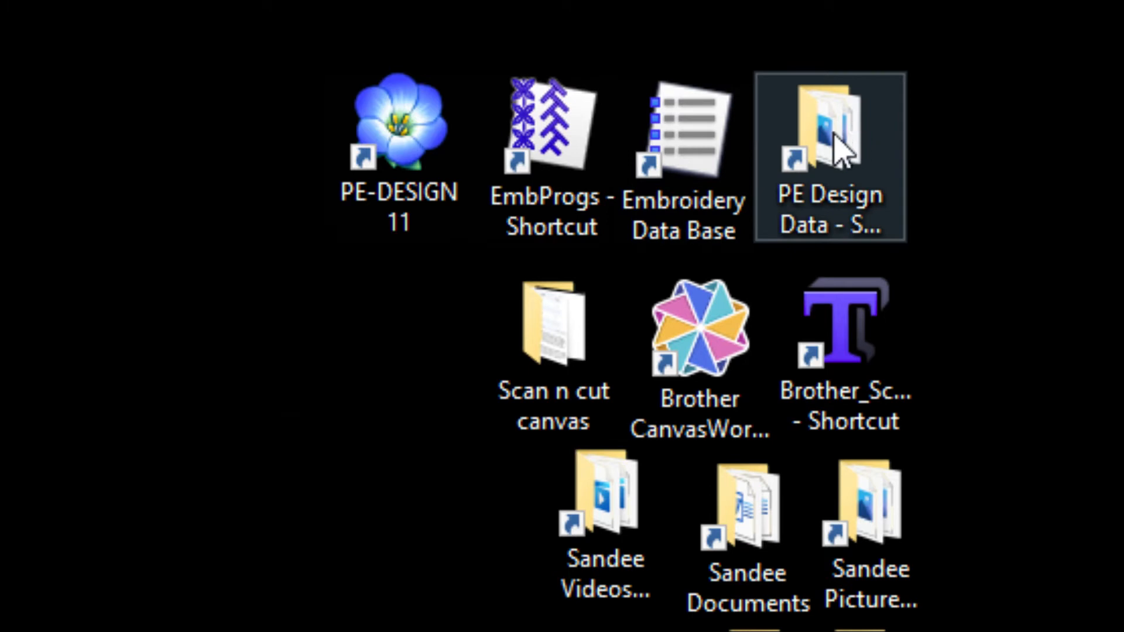
mouse_move(896, 222)
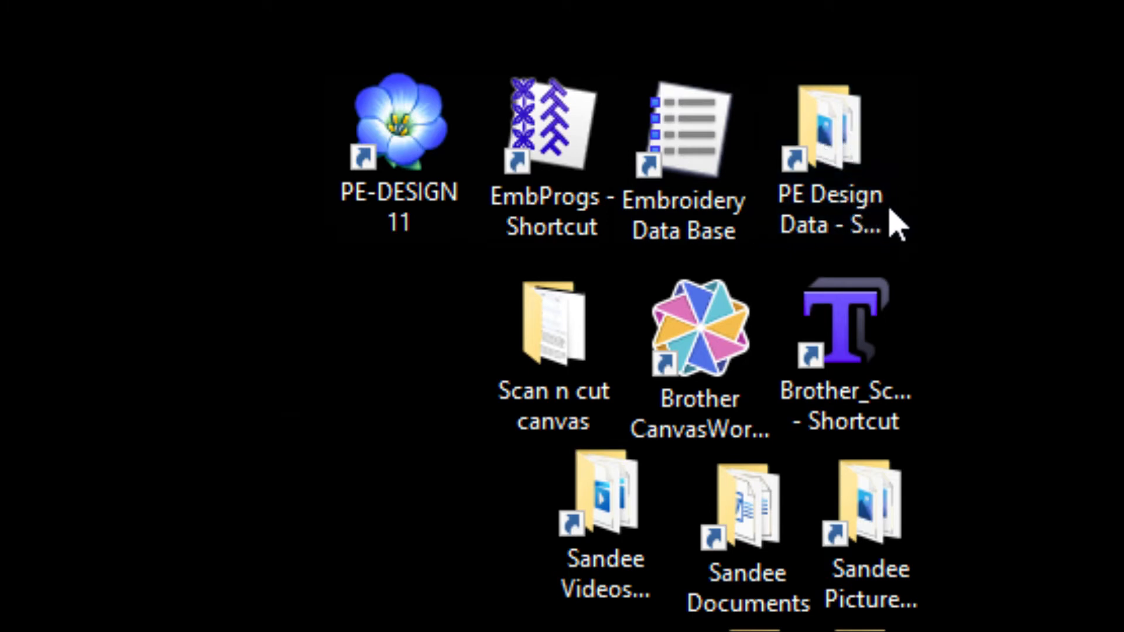
click(830, 143)
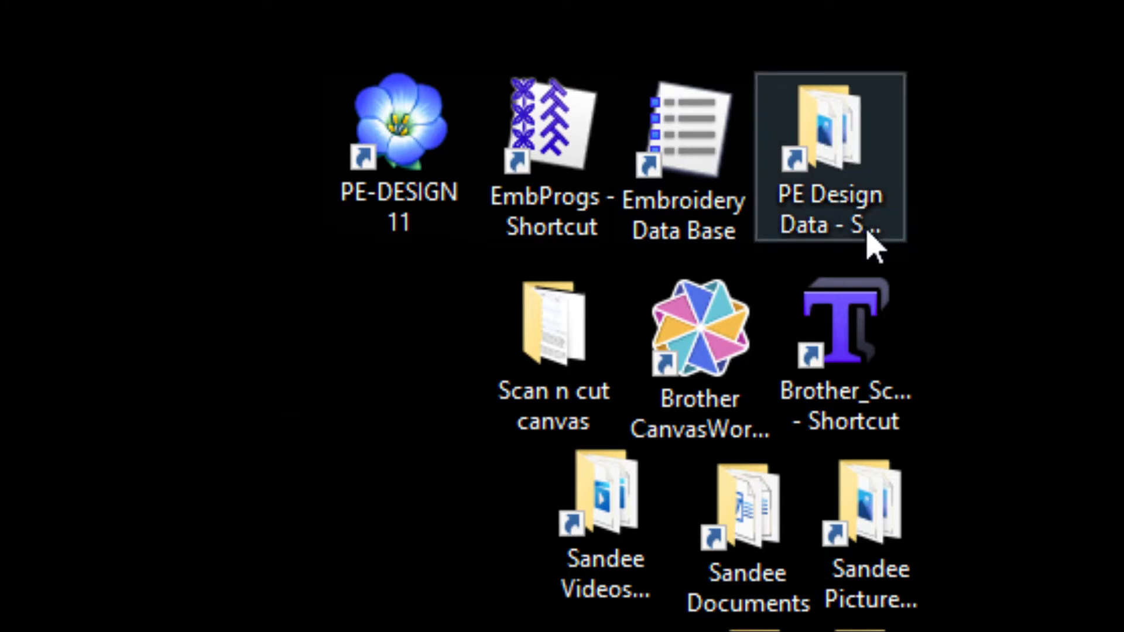
click(398, 129)
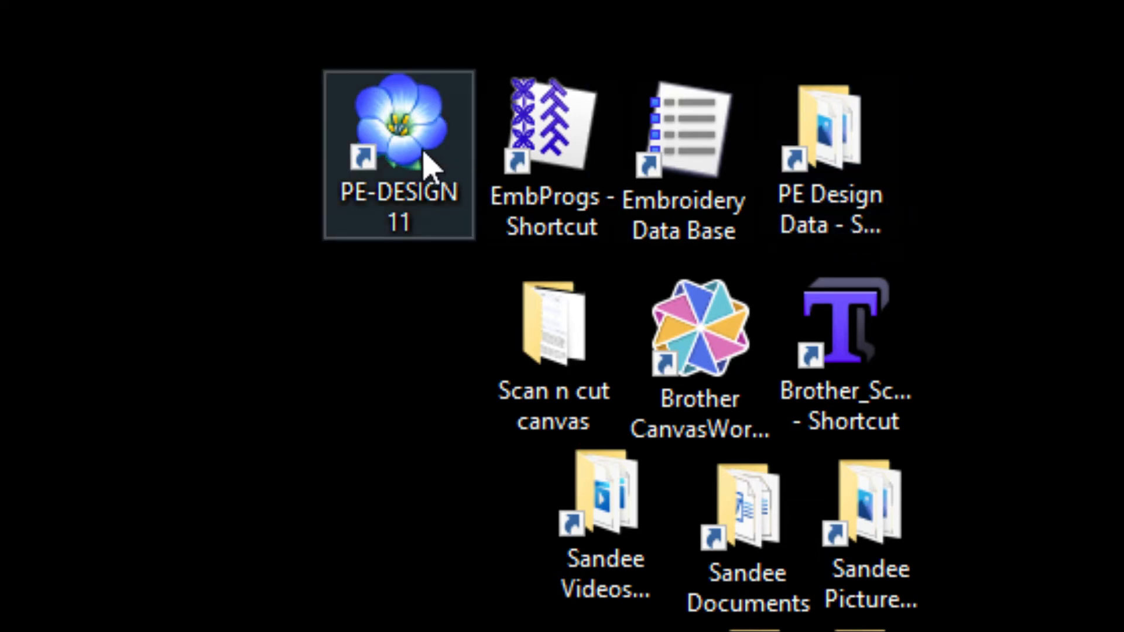
- Launch PE-DESIGN 11 from its desktop icon
double_click(399, 129)
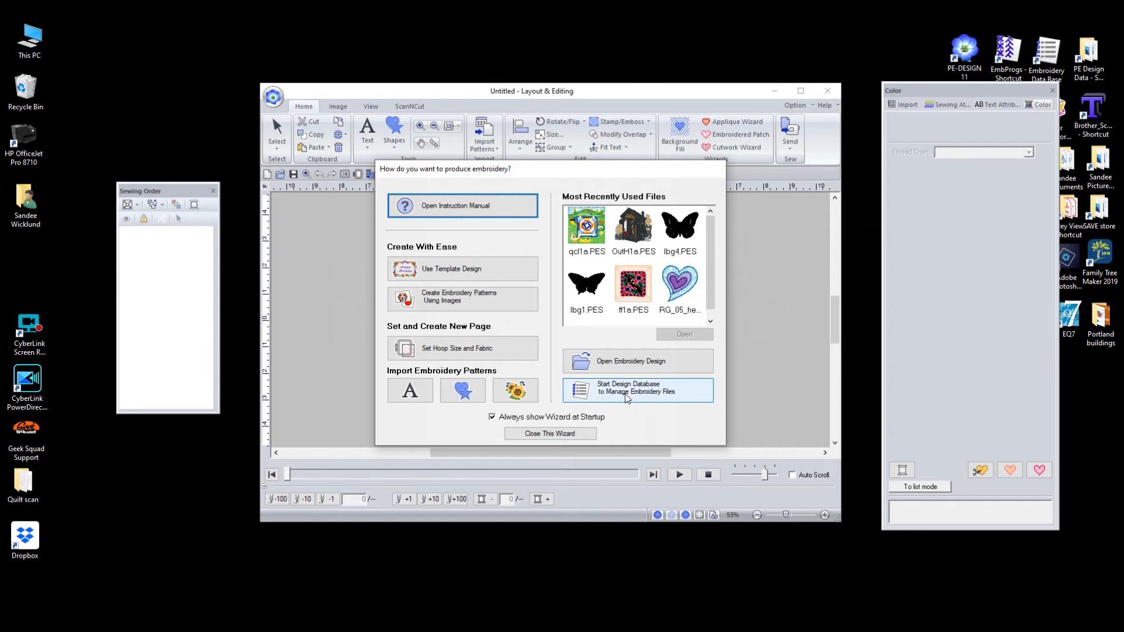
mouse_move(625, 396)
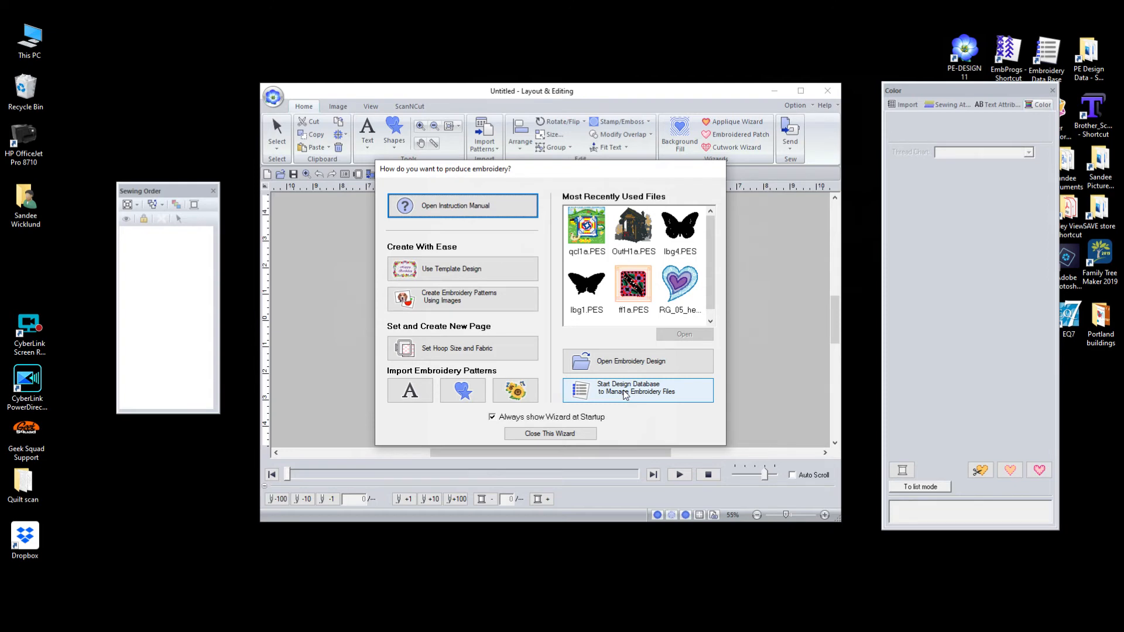
- Start the Design Database and expand the OneDrive PE Design Data folder
click(636, 391)
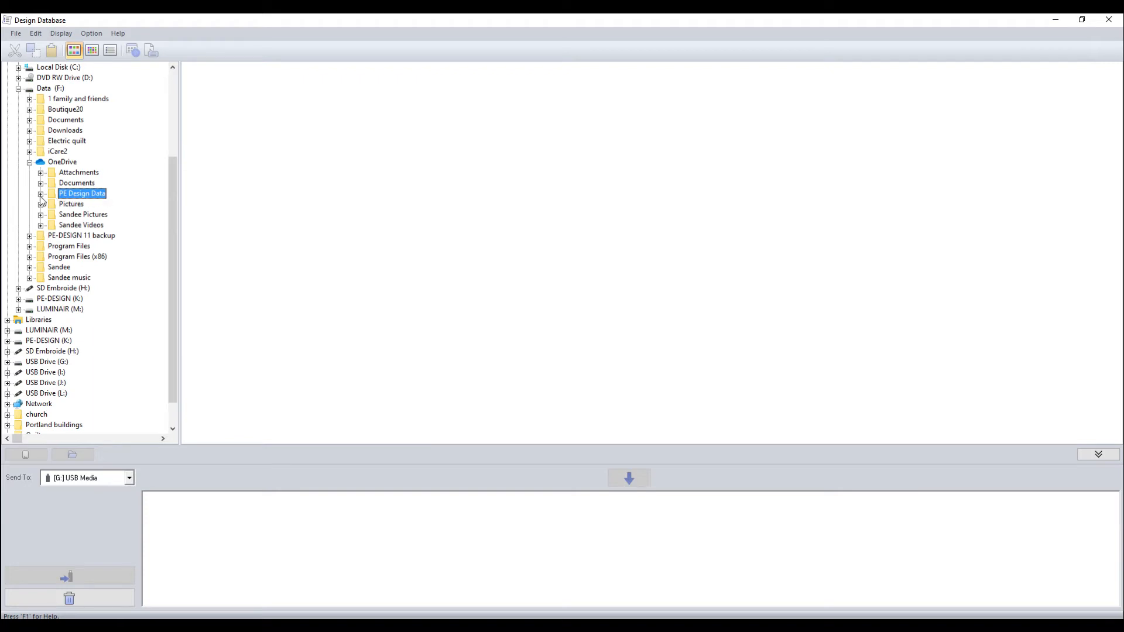
click(41, 194)
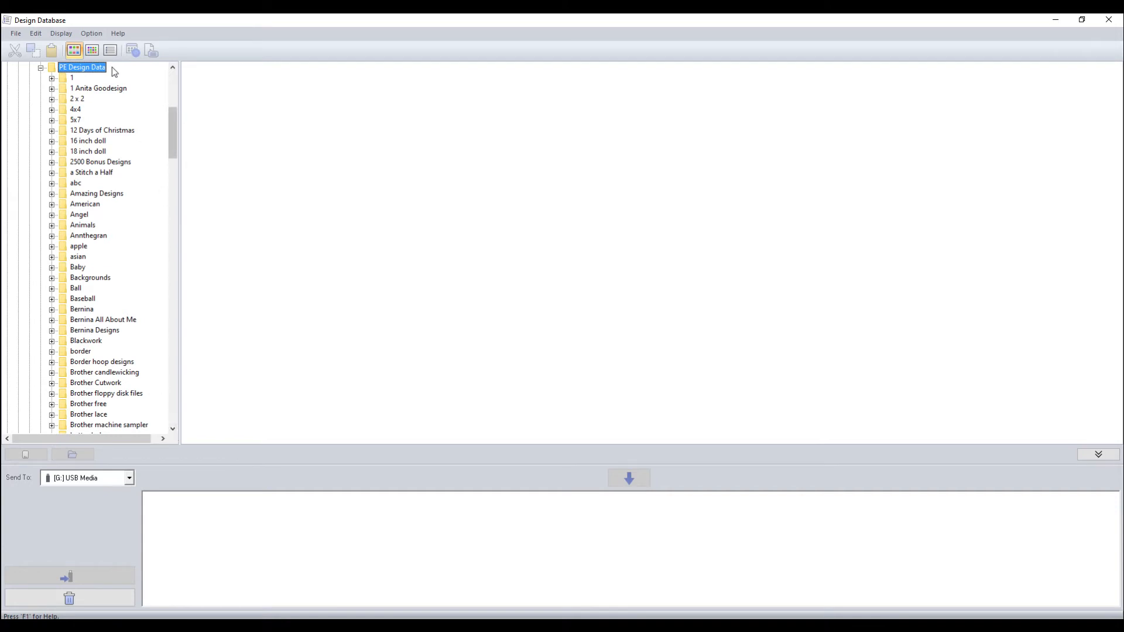
mouse_move(92, 95)
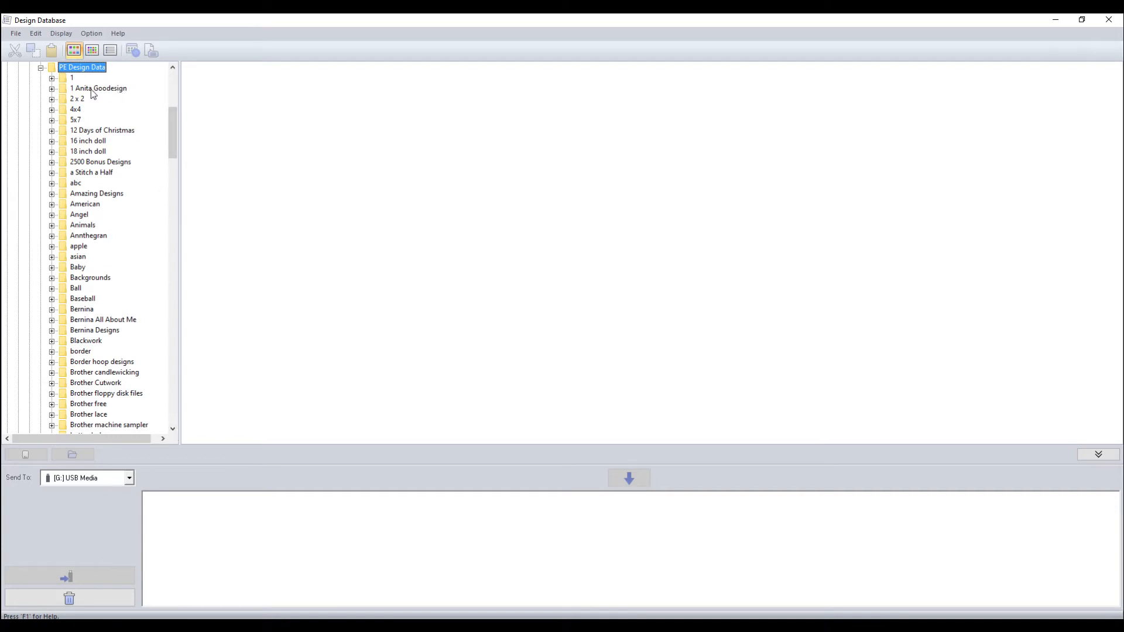
mouse_move(147, 99)
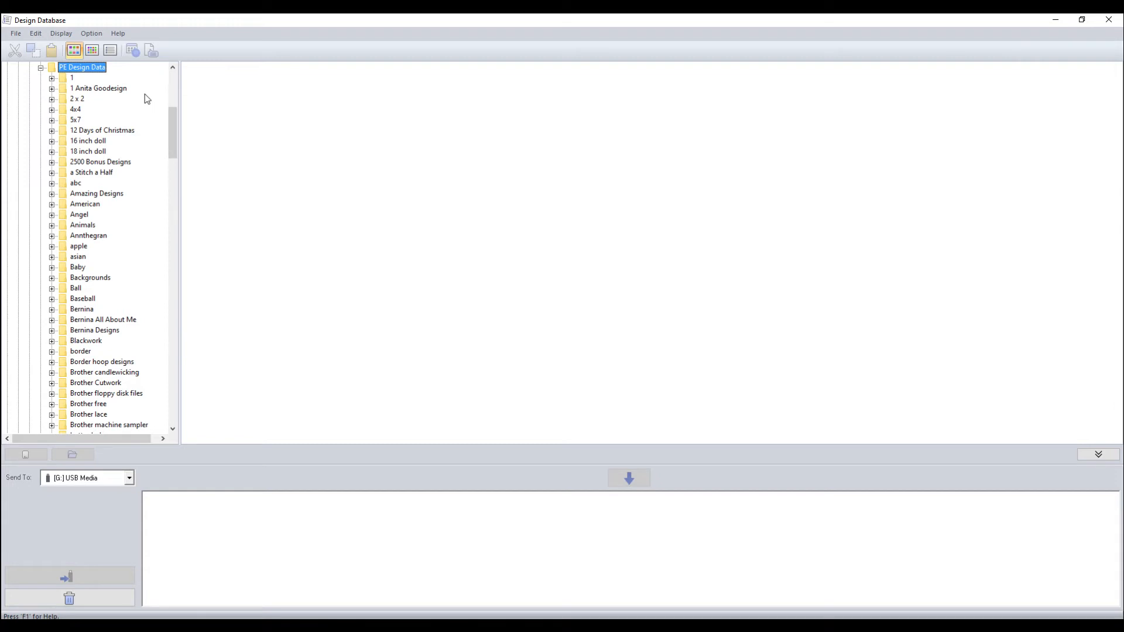
mouse_move(96, 282)
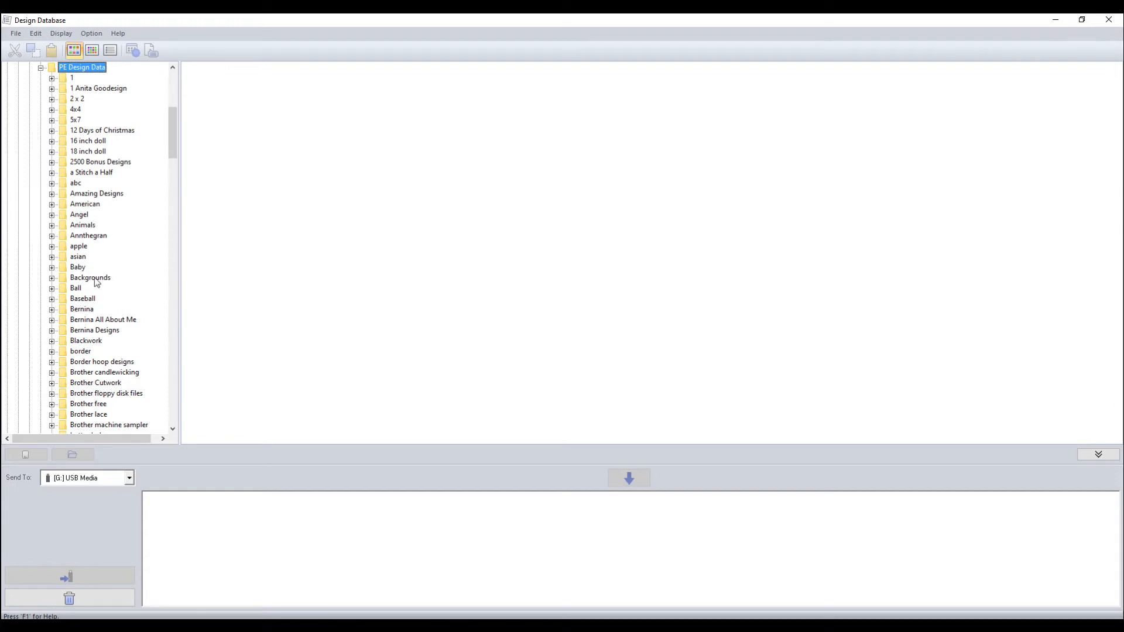
mouse_move(122, 294)
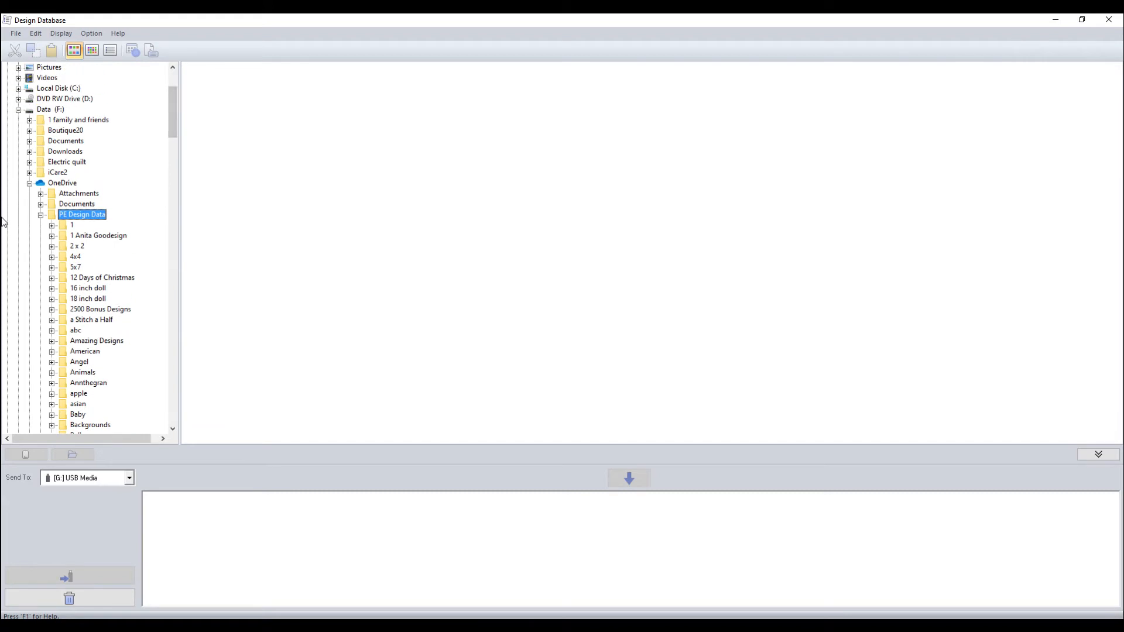
mouse_move(96, 243)
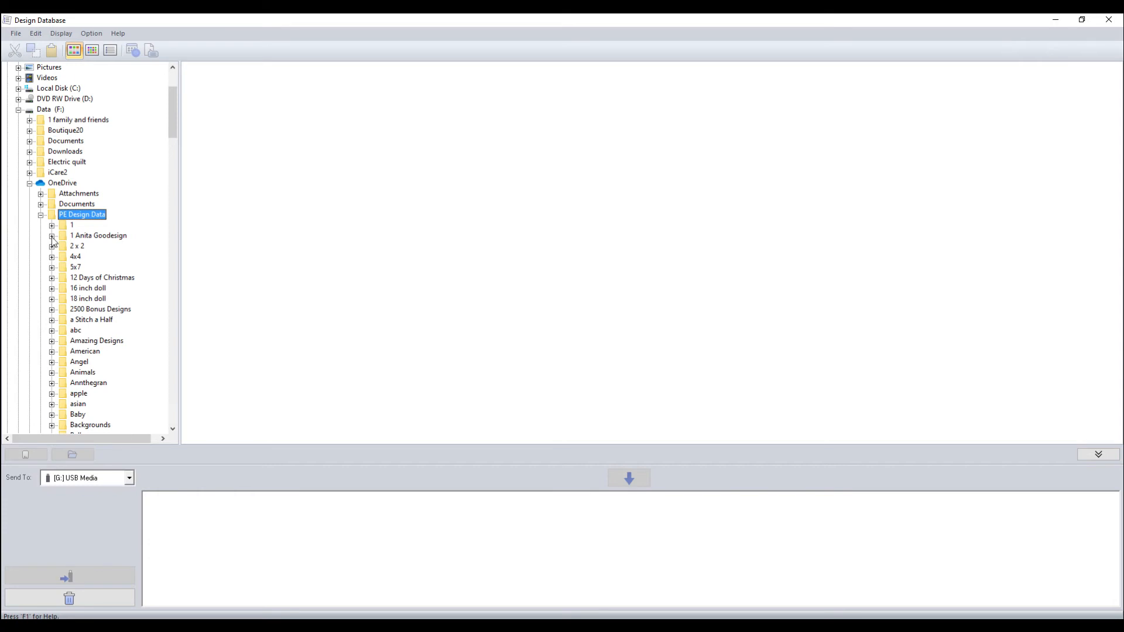
- Expand 1 Anita Goodesign > 2020 > Quilt on a Clothesline > Quilt on a Clothesline-pes
click(52, 235)
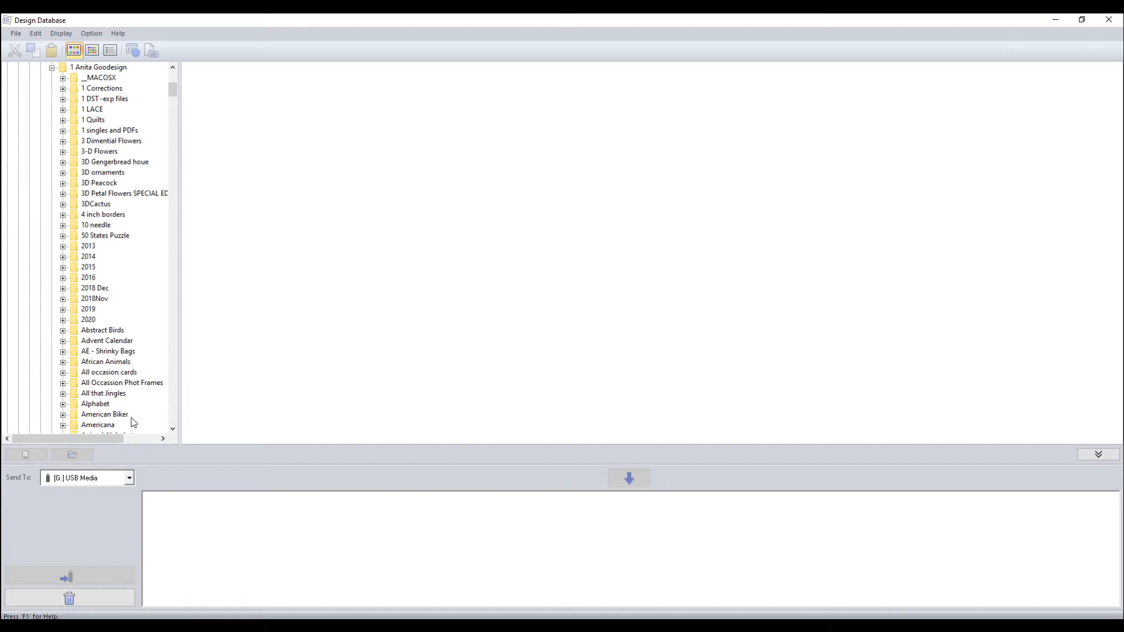
mouse_move(93, 115)
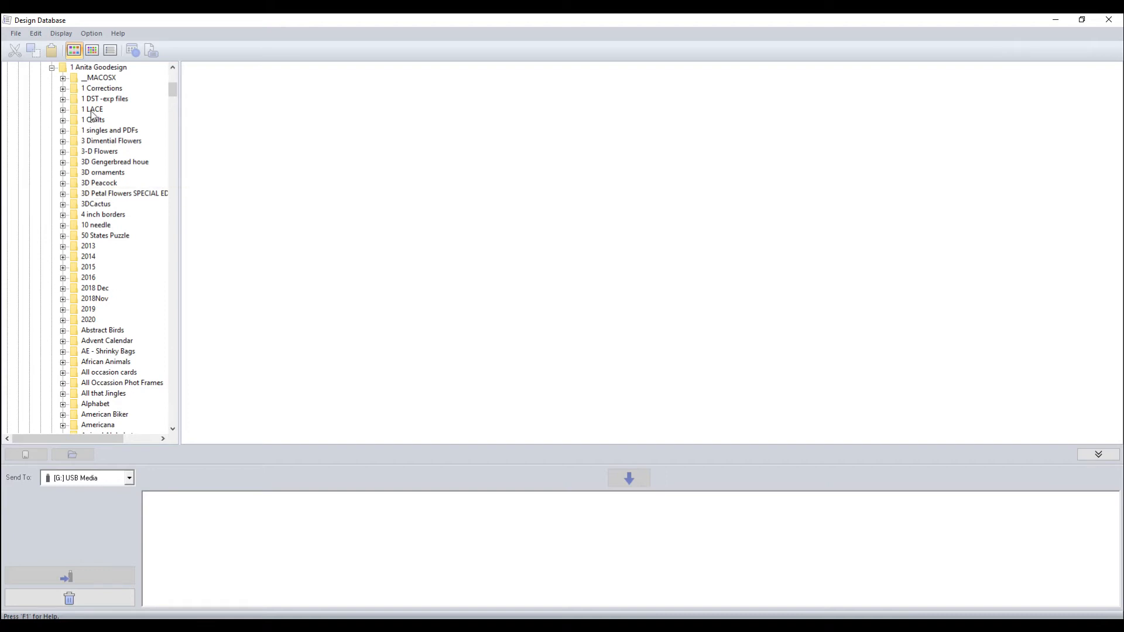
mouse_move(93, 117)
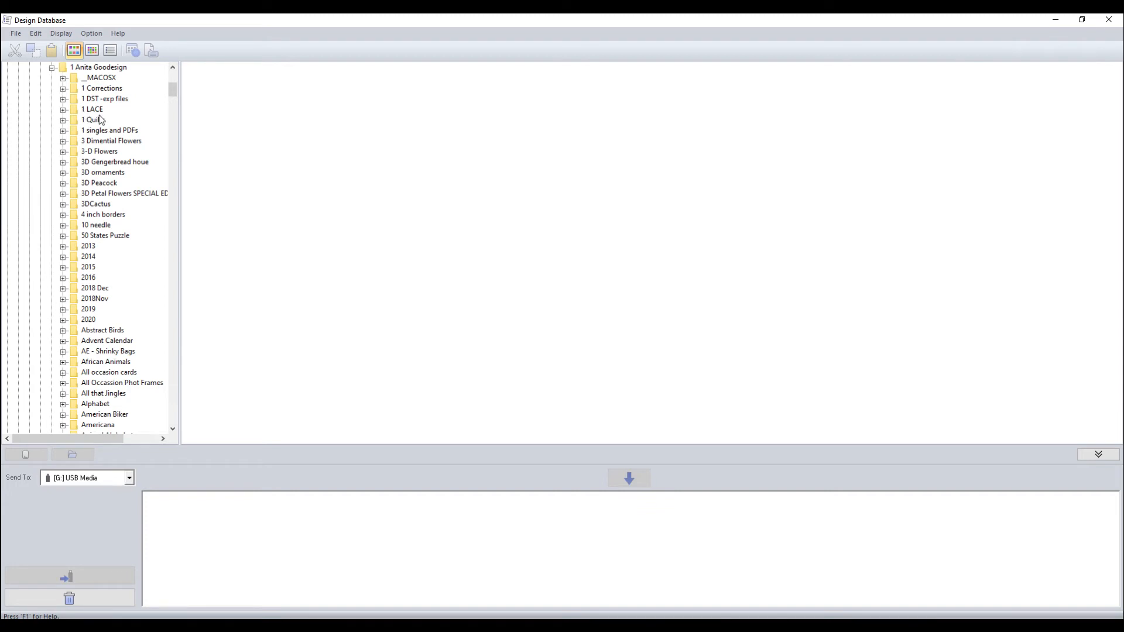
mouse_move(98, 120)
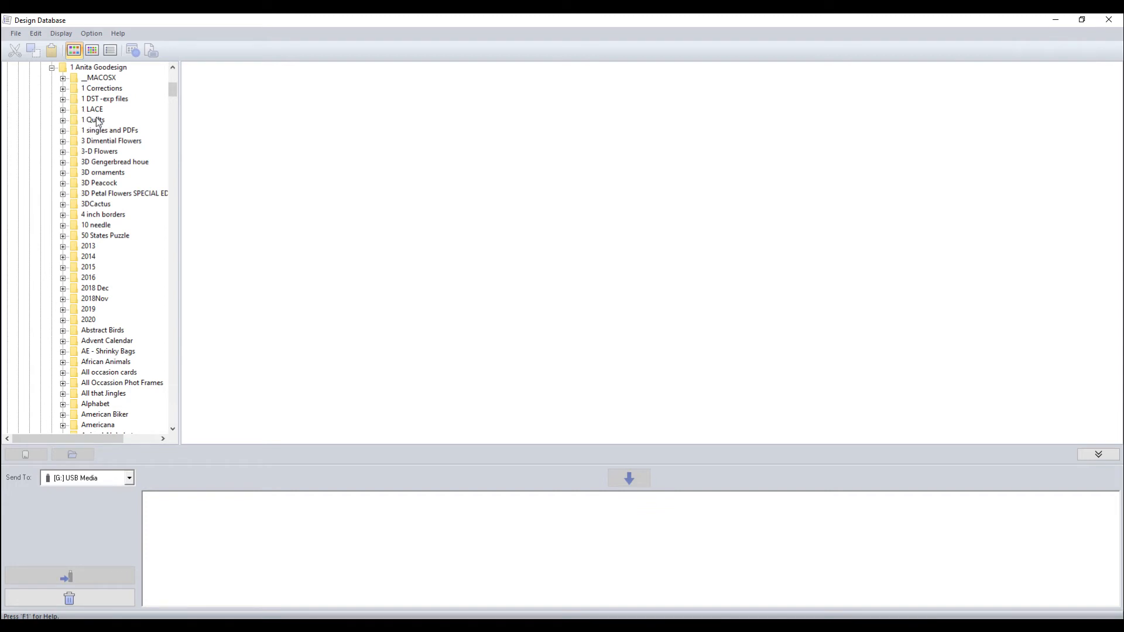
mouse_move(88, 320)
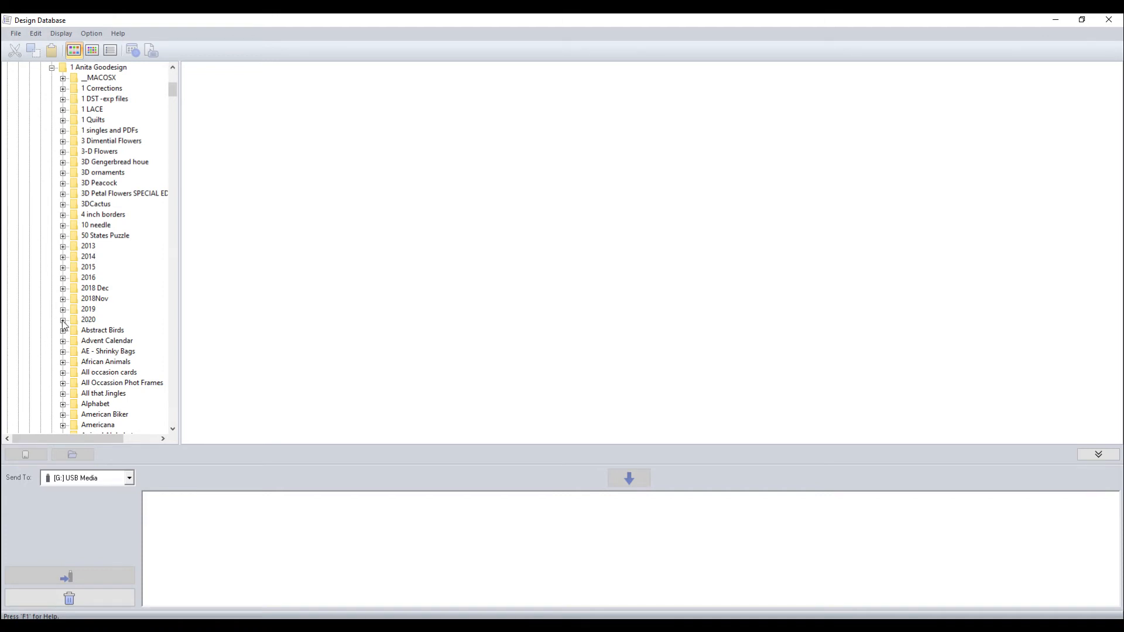
mouse_move(63, 325)
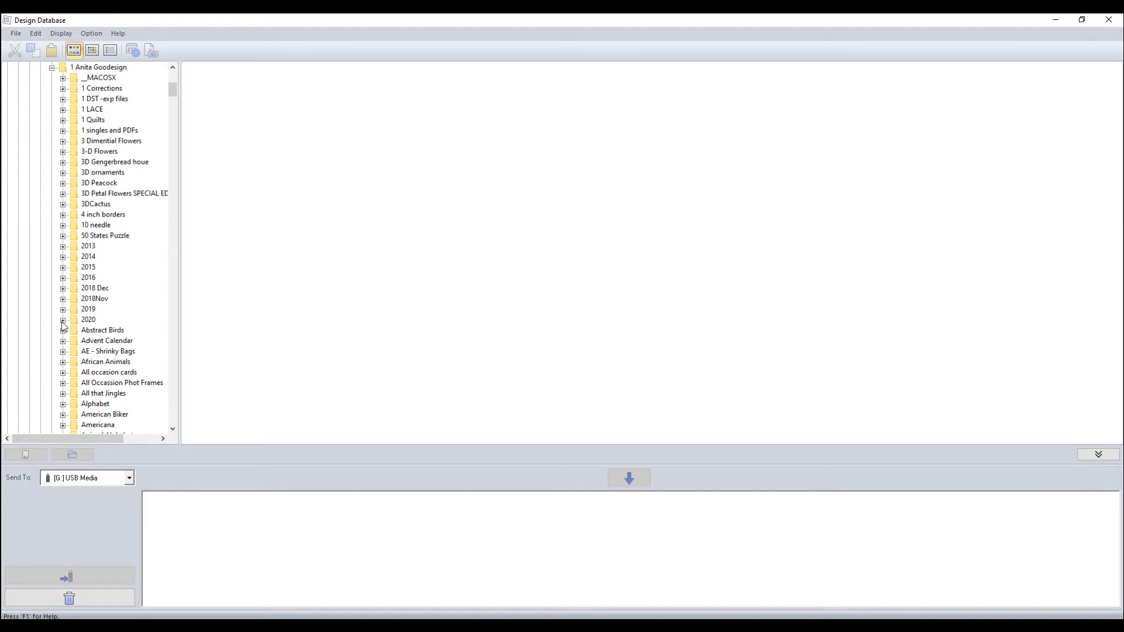
click(64, 319)
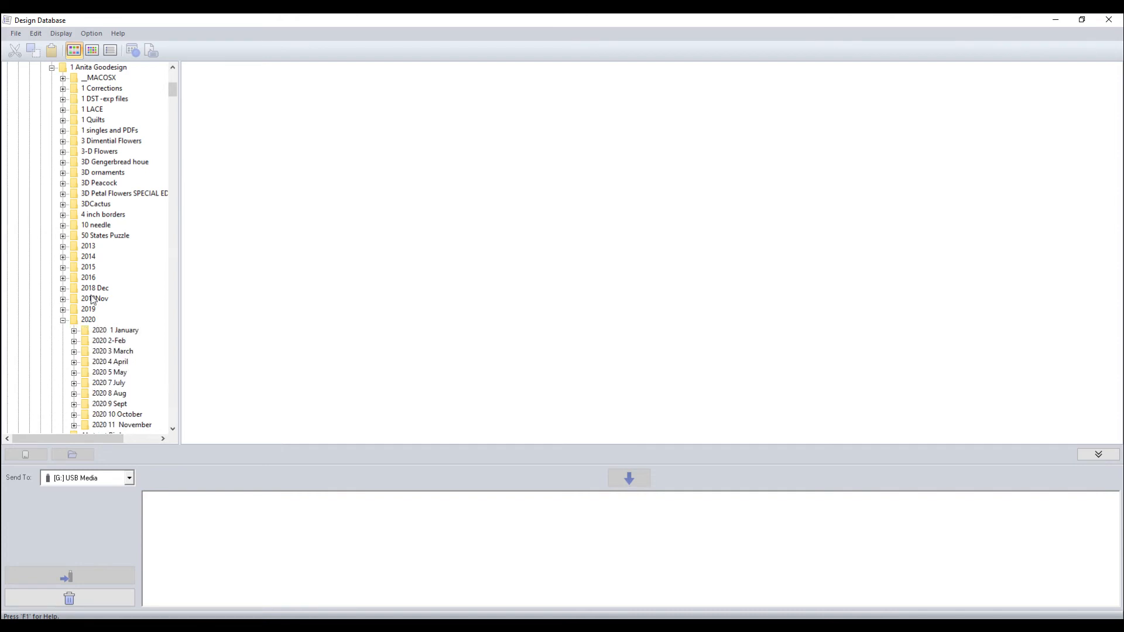
mouse_move(106, 322)
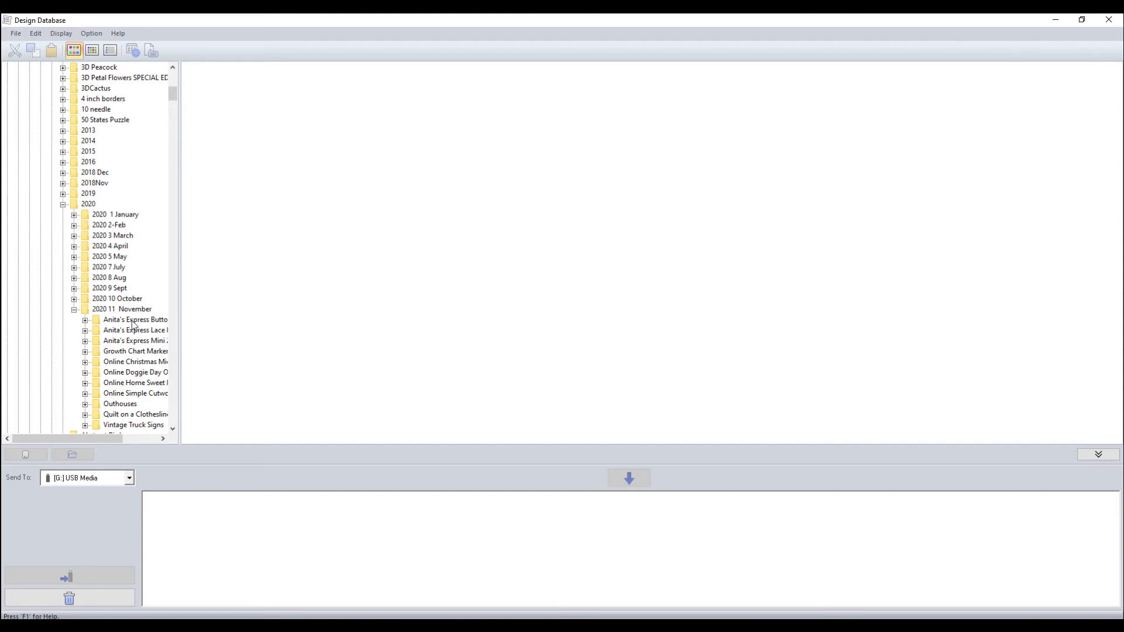
mouse_move(125, 418)
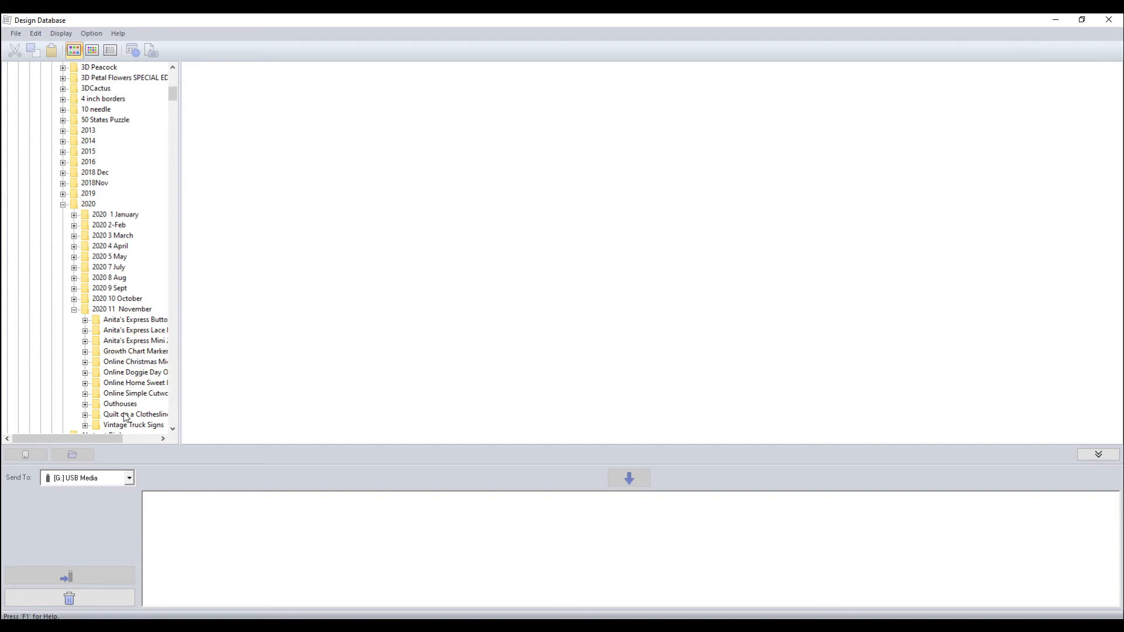
click(84, 415)
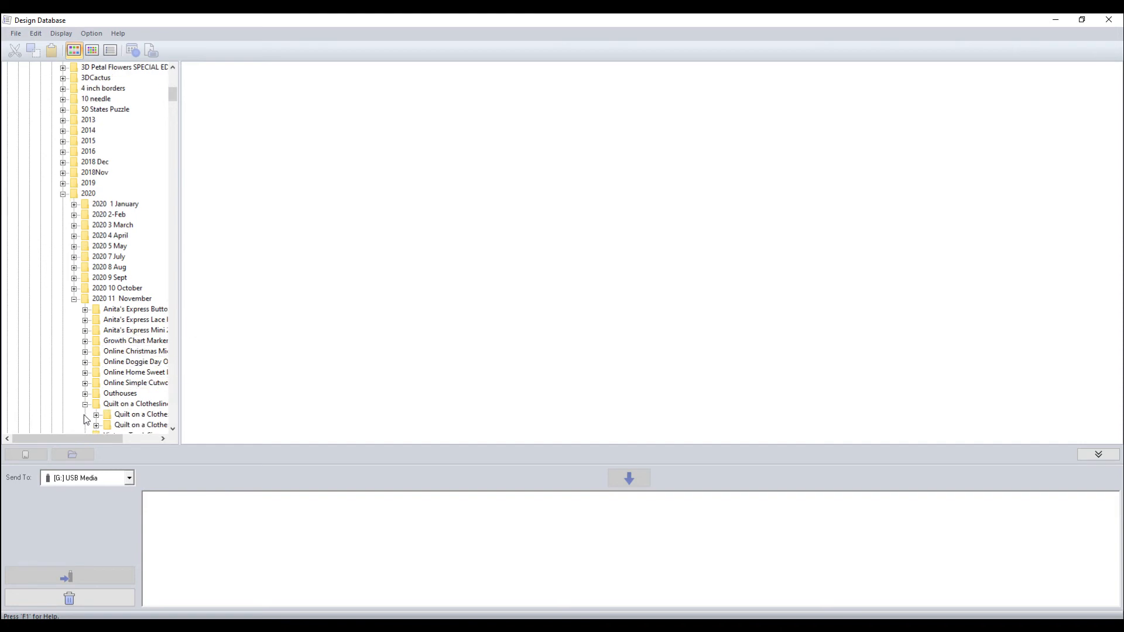
mouse_move(144, 436)
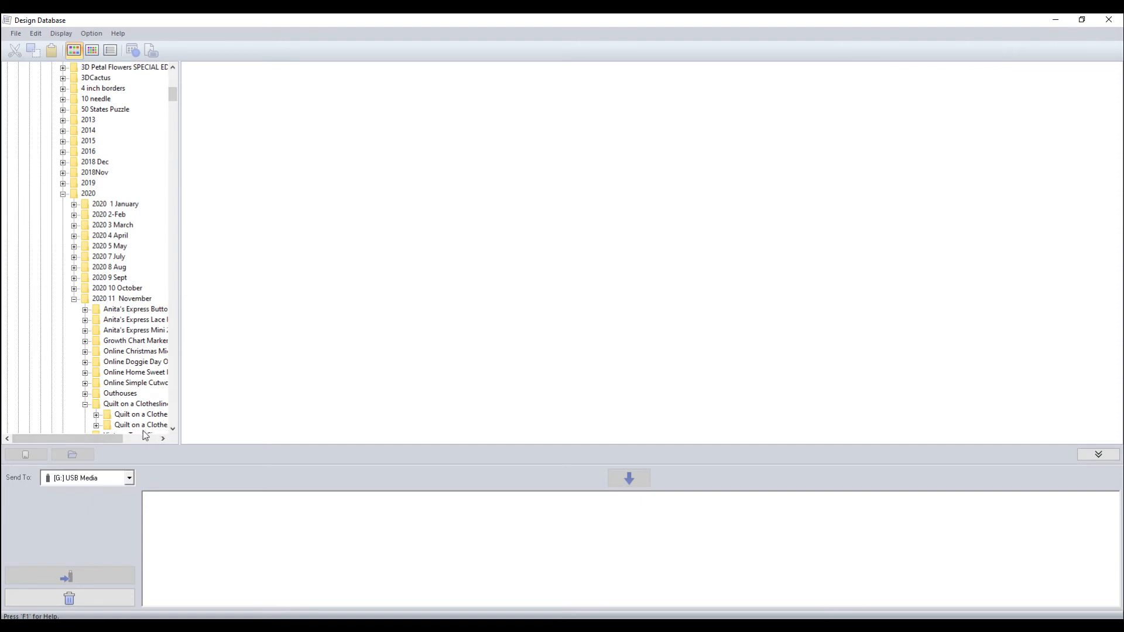
click(163, 438)
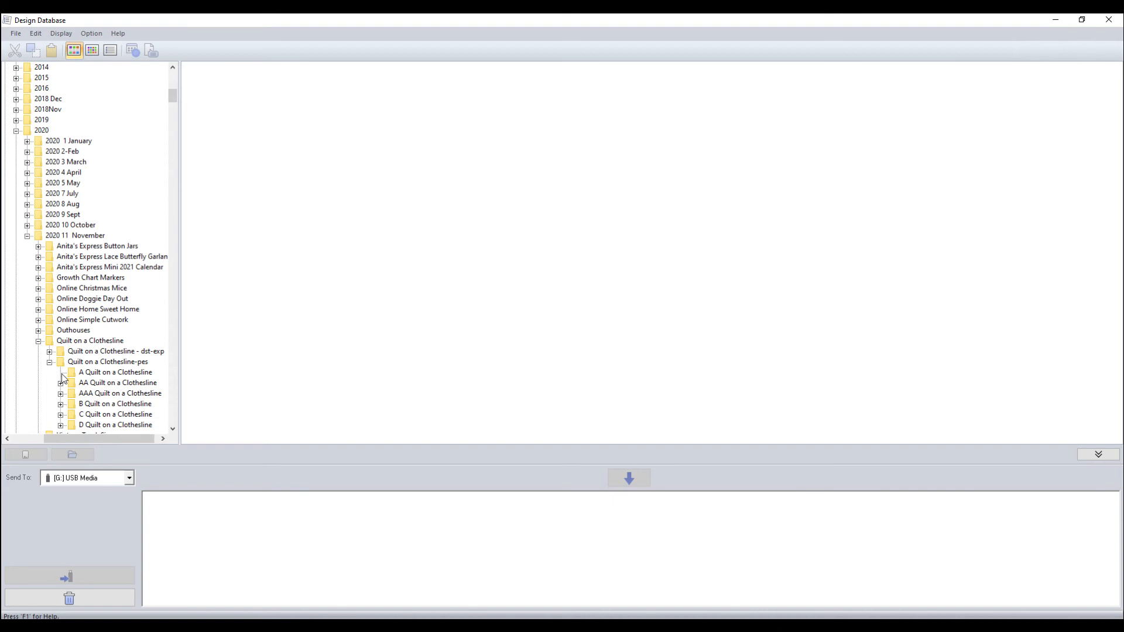
- Select A Quilt on a Clothesline and switch to small thumbnails view
click(114, 373)
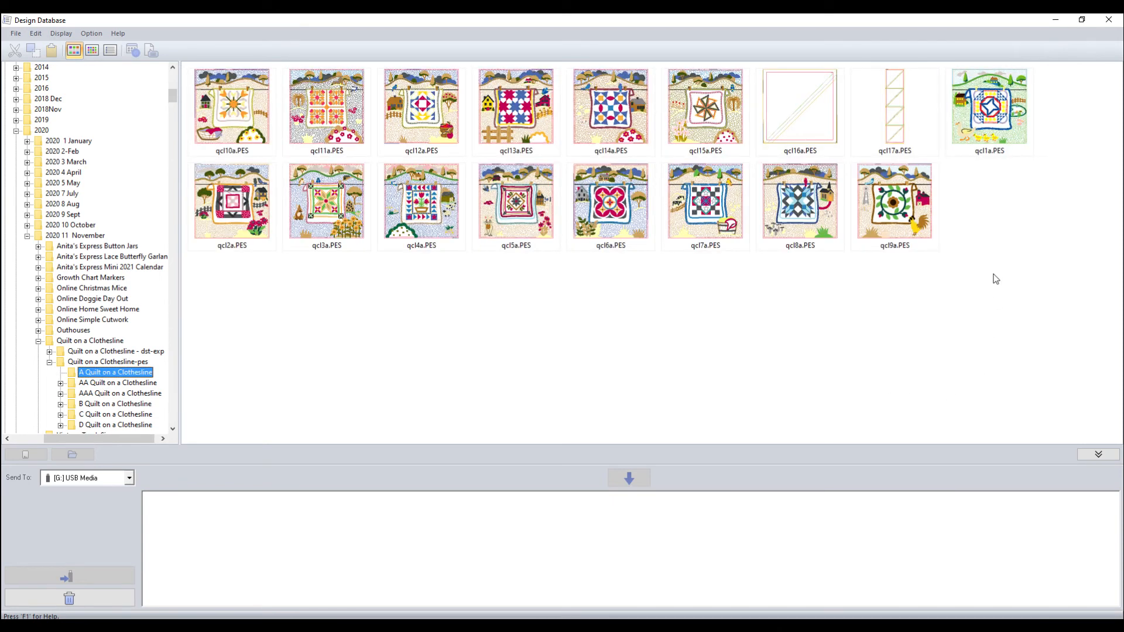
mouse_move(265, 256)
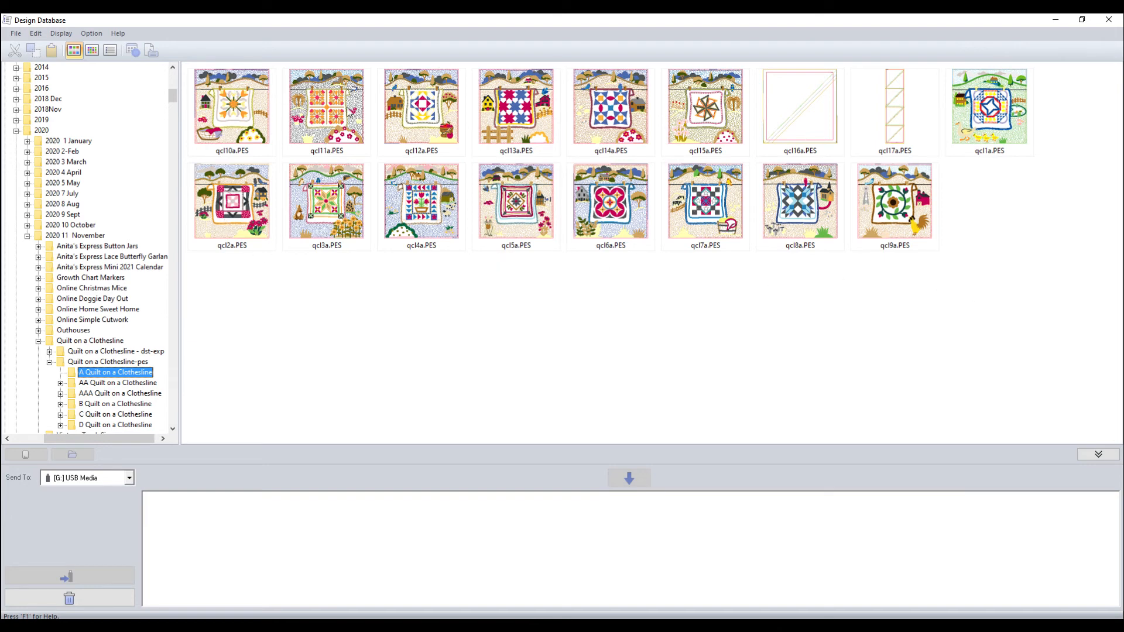
mouse_move(260, 105)
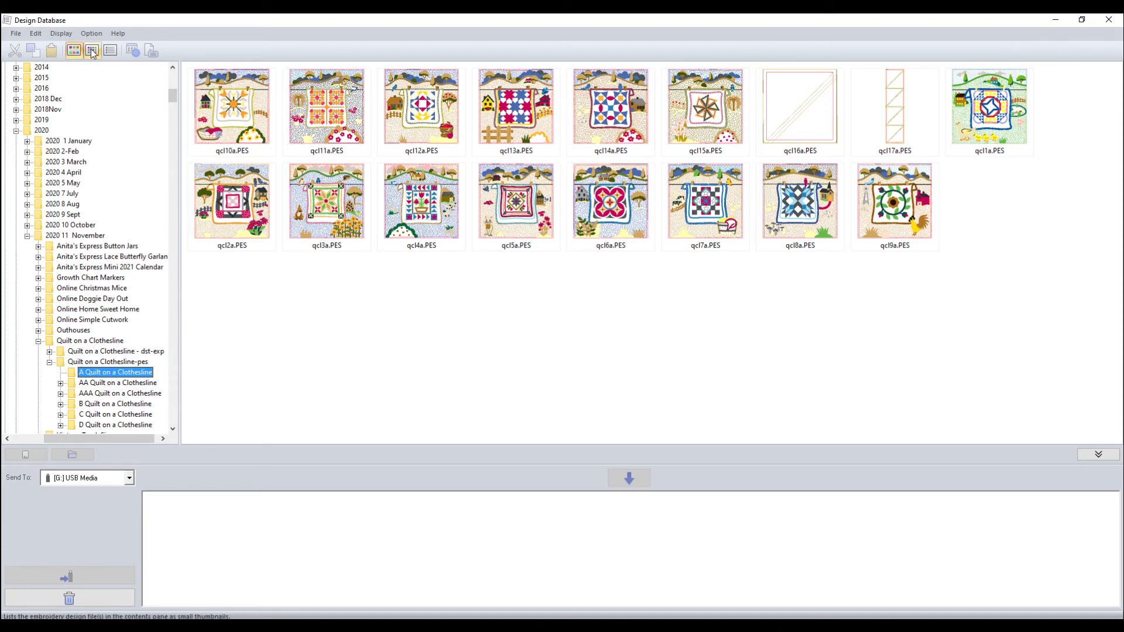
click(92, 50)
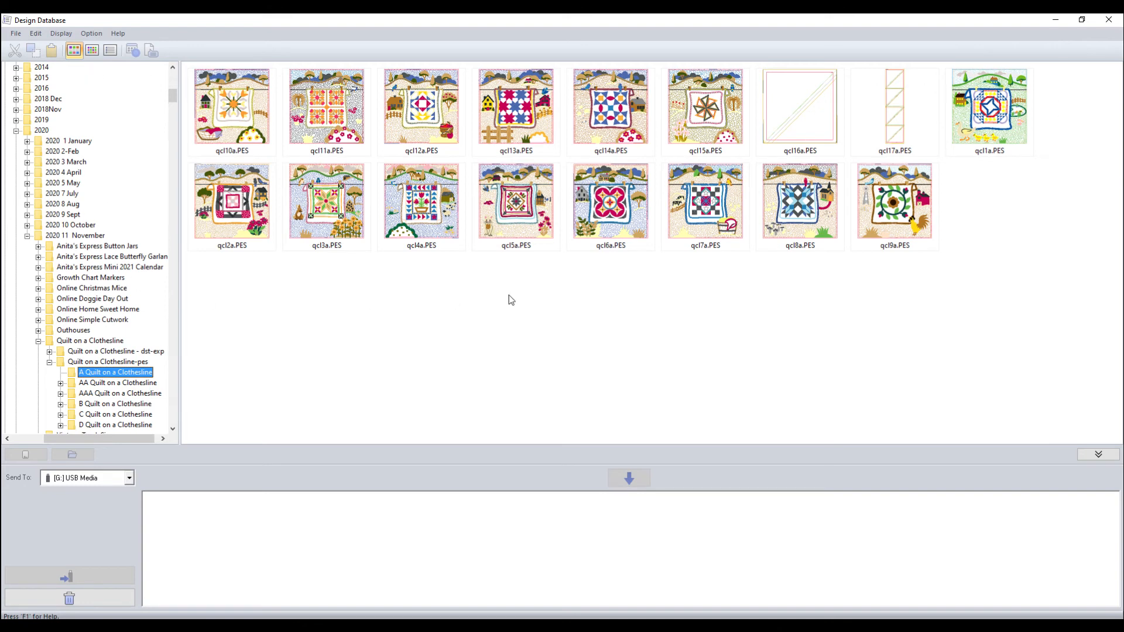
mouse_move(86, 33)
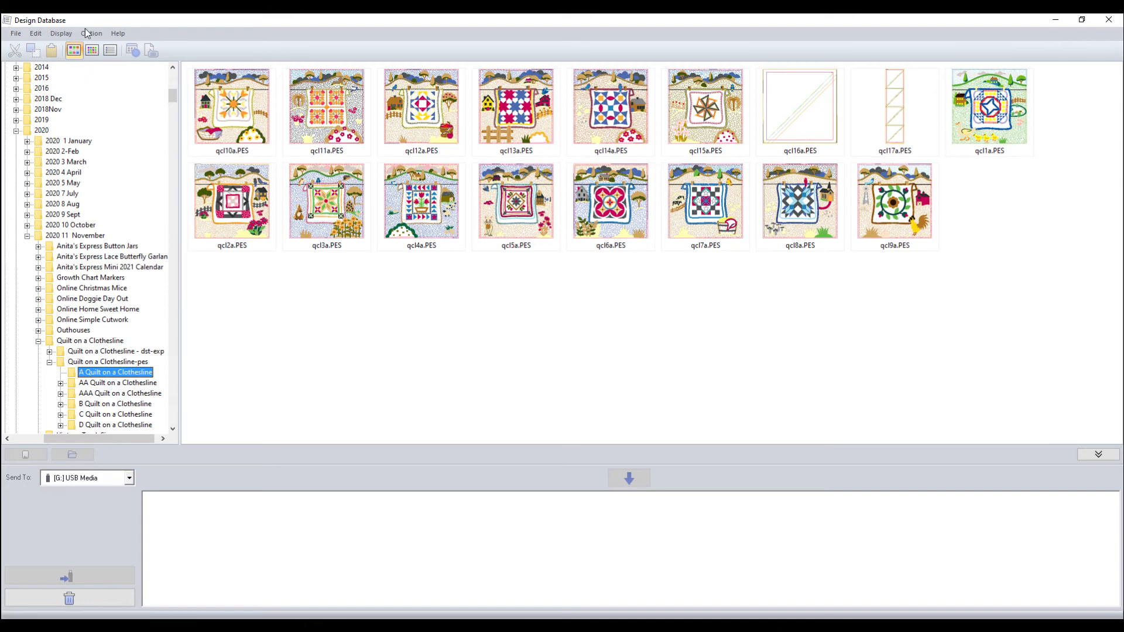
click(15, 33)
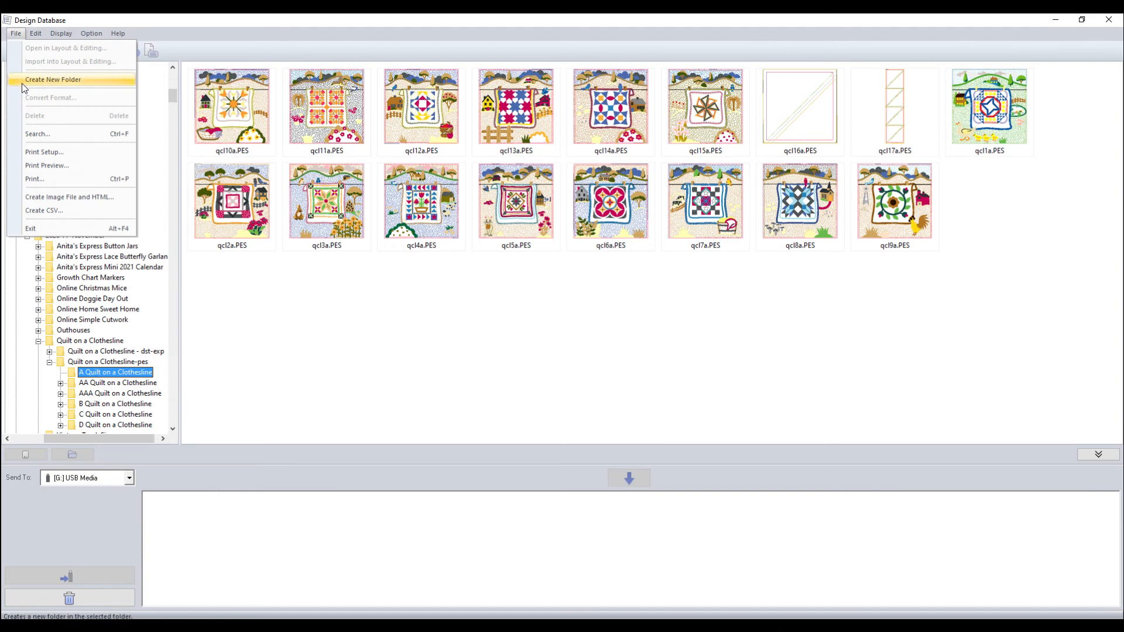
mouse_move(46, 166)
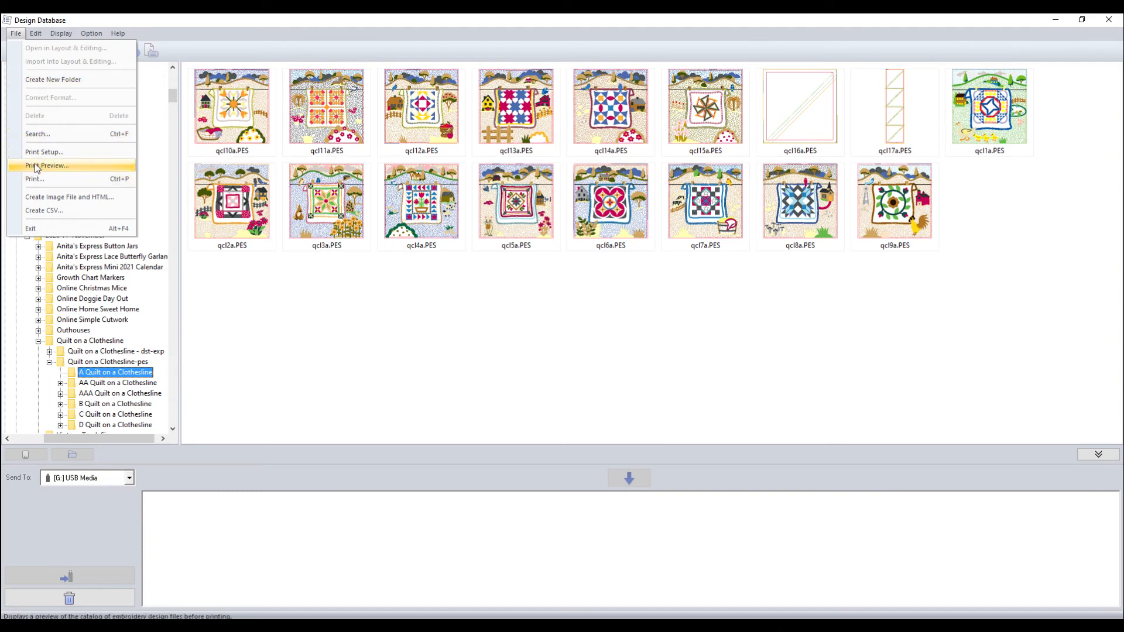
click(46, 165)
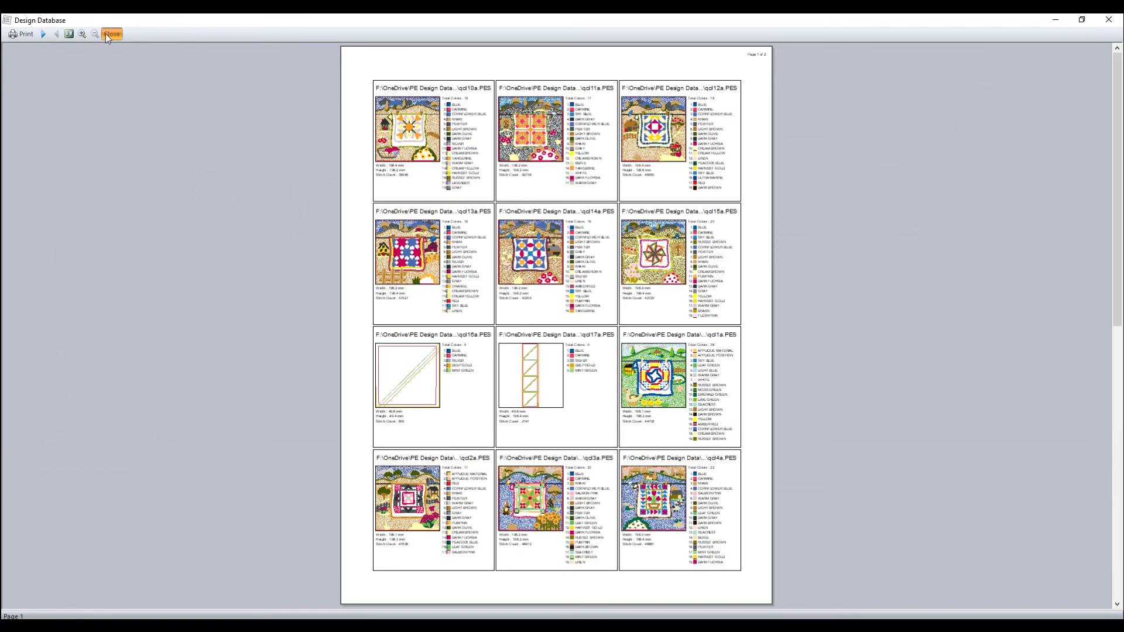
click(112, 34)
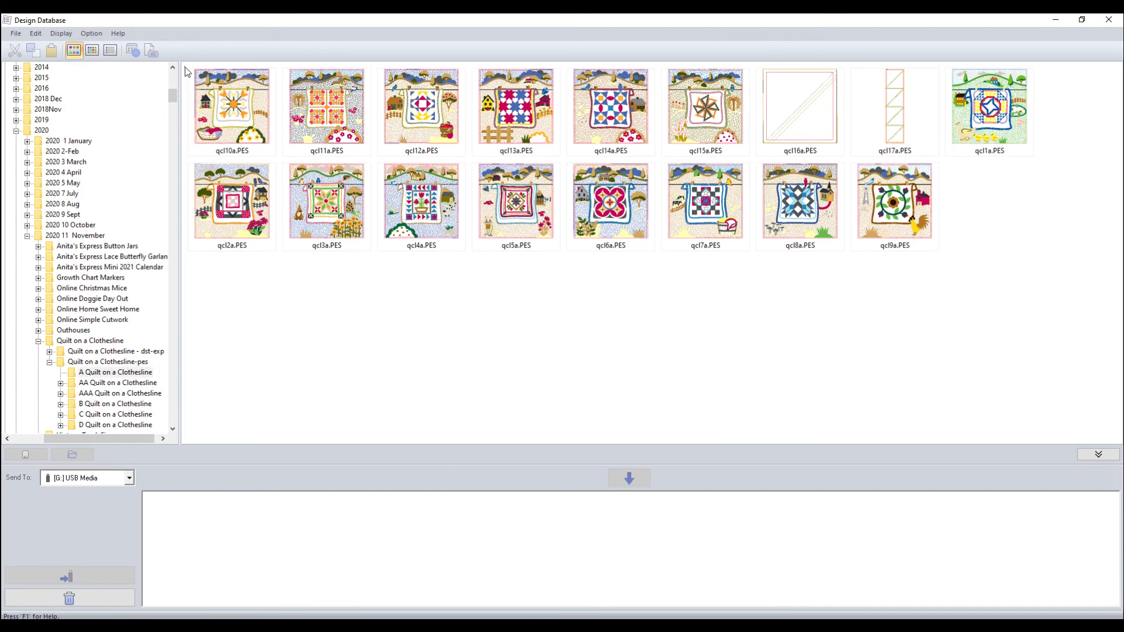
- Select all designs and add them to the send list for [M:] LUMINAIR
key(ctrl+a)
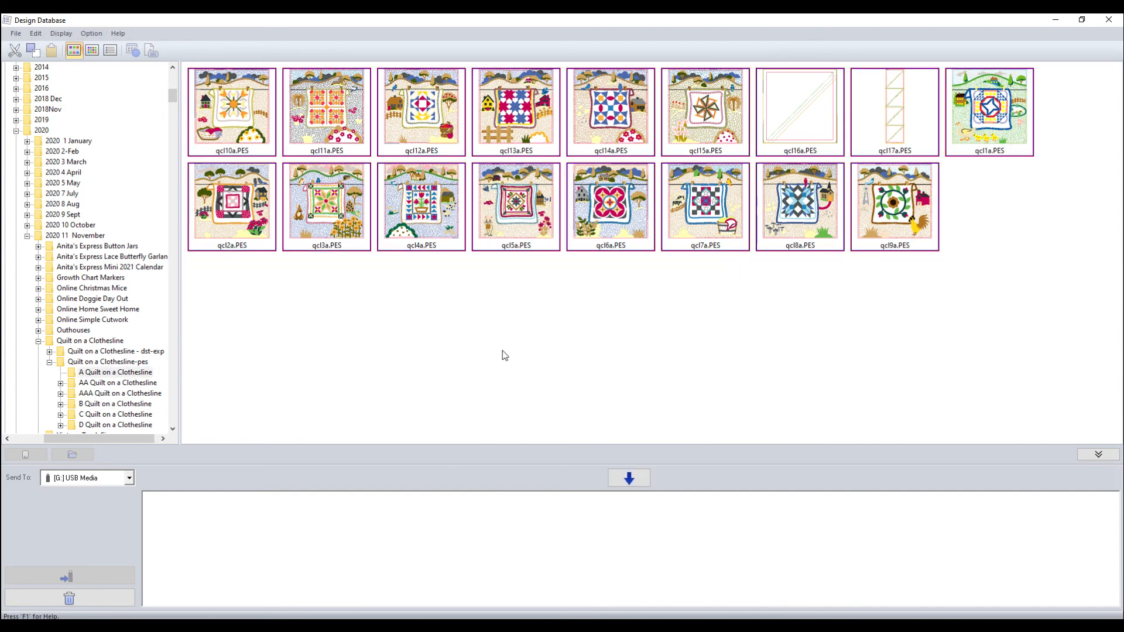
click(128, 478)
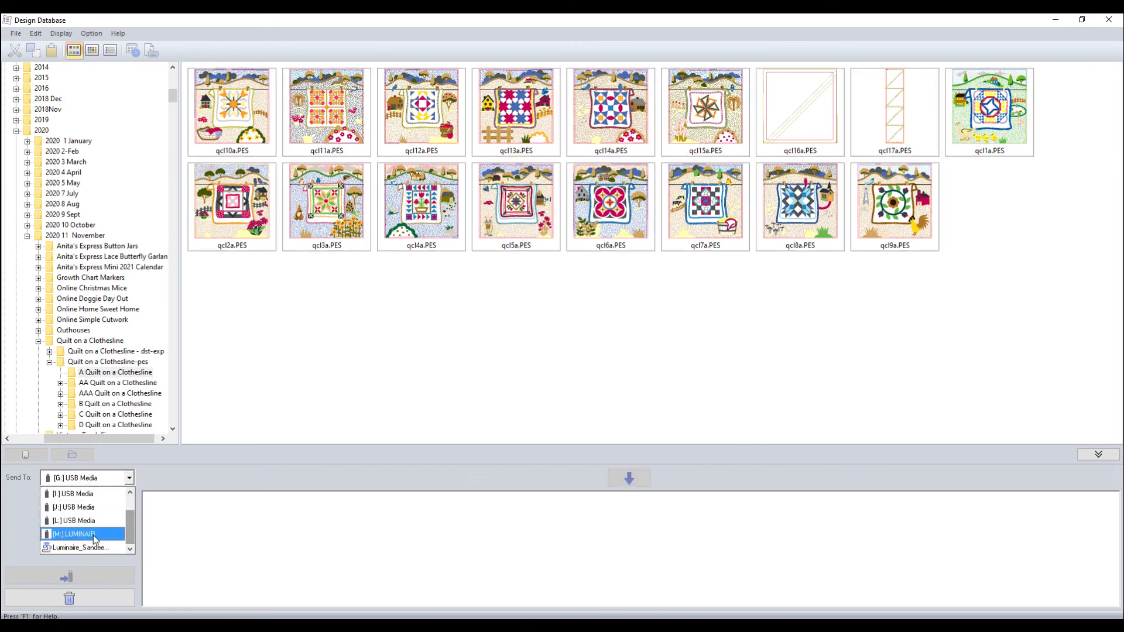
click(74, 534)
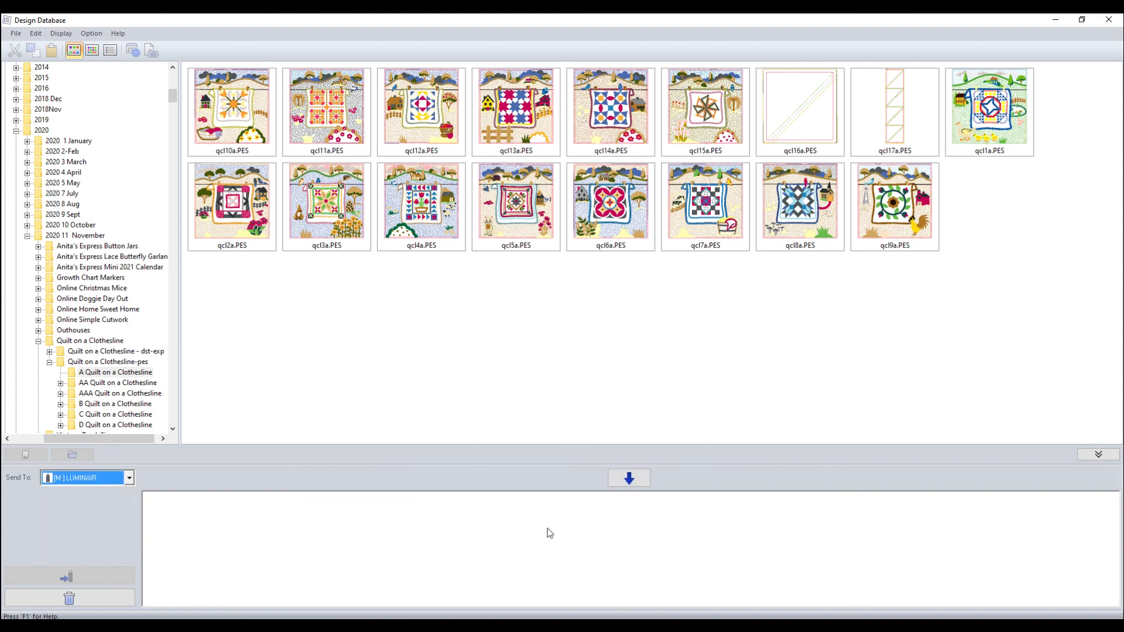
click(629, 478)
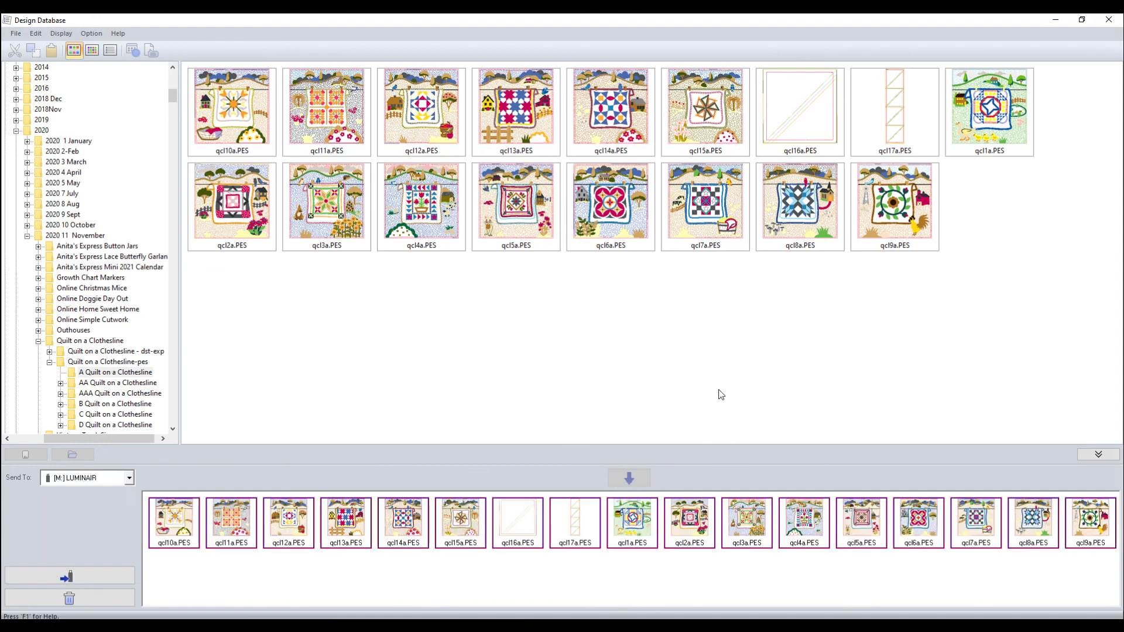
mouse_move(751, 400)
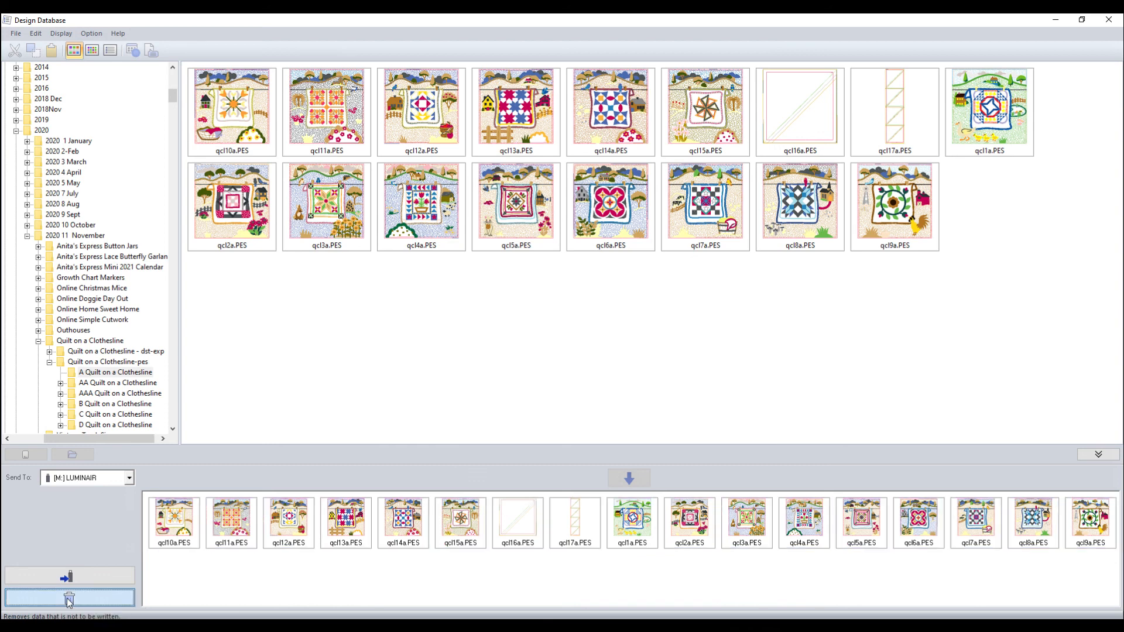
- Remove all queued quilt designs from the send list using the trash can button
click(69, 598)
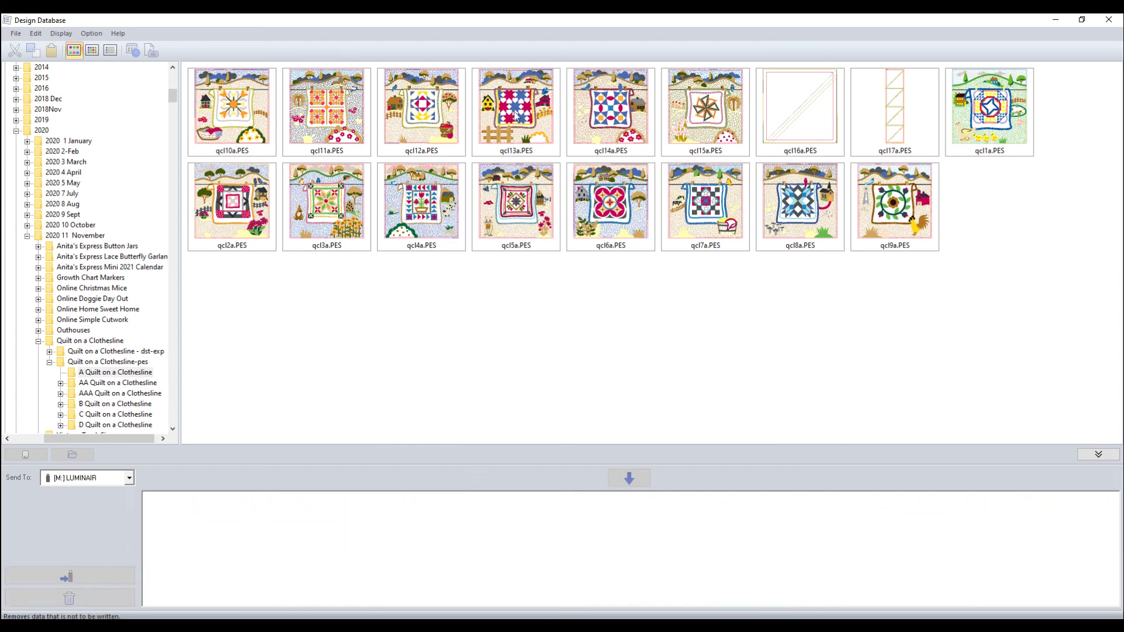
mouse_move(756, 316)
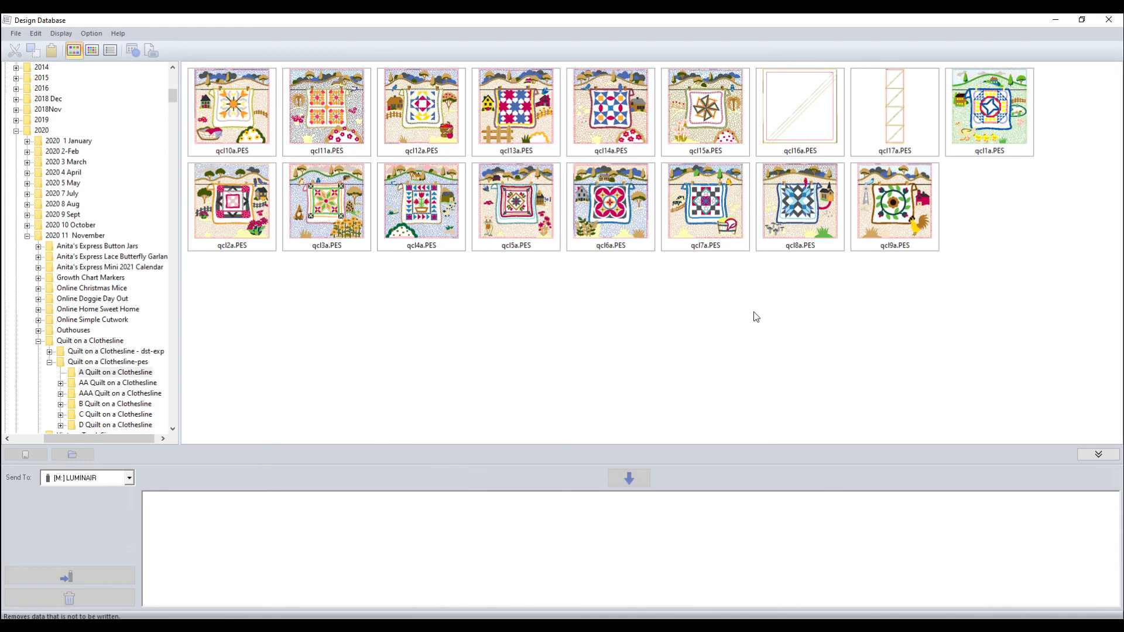
mouse_move(590, 213)
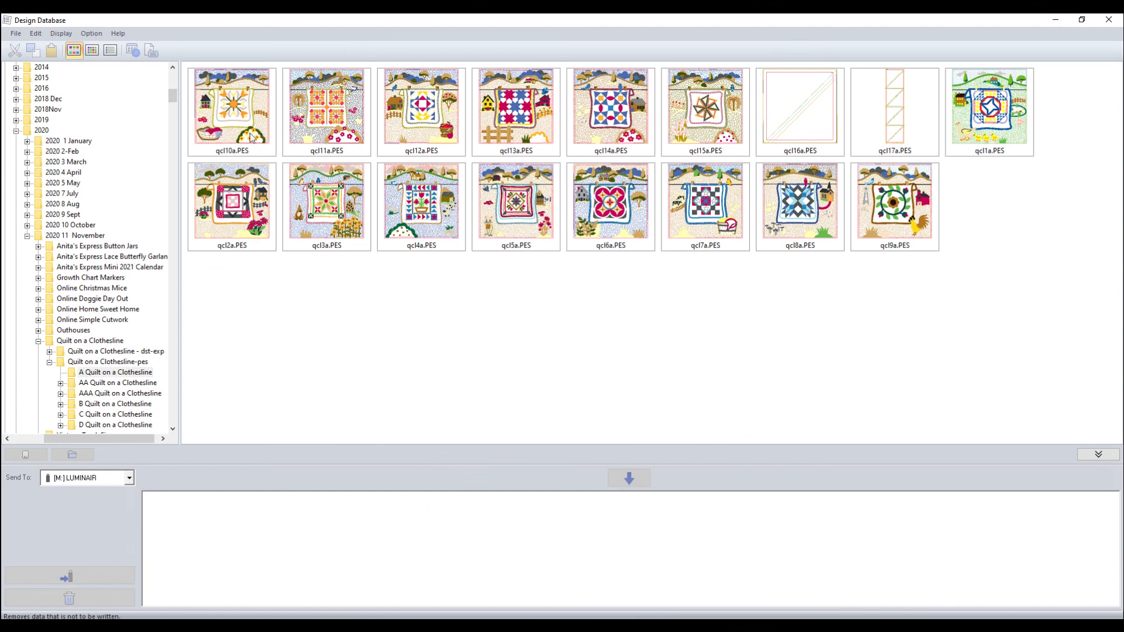
mouse_move(587, 279)
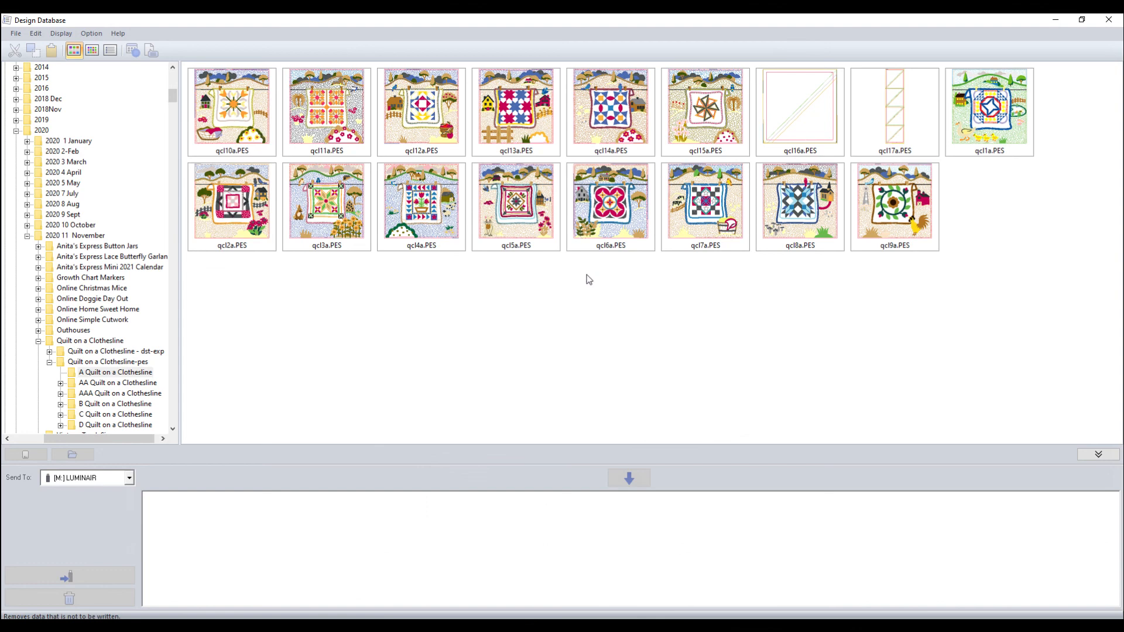
mouse_move(634, 226)
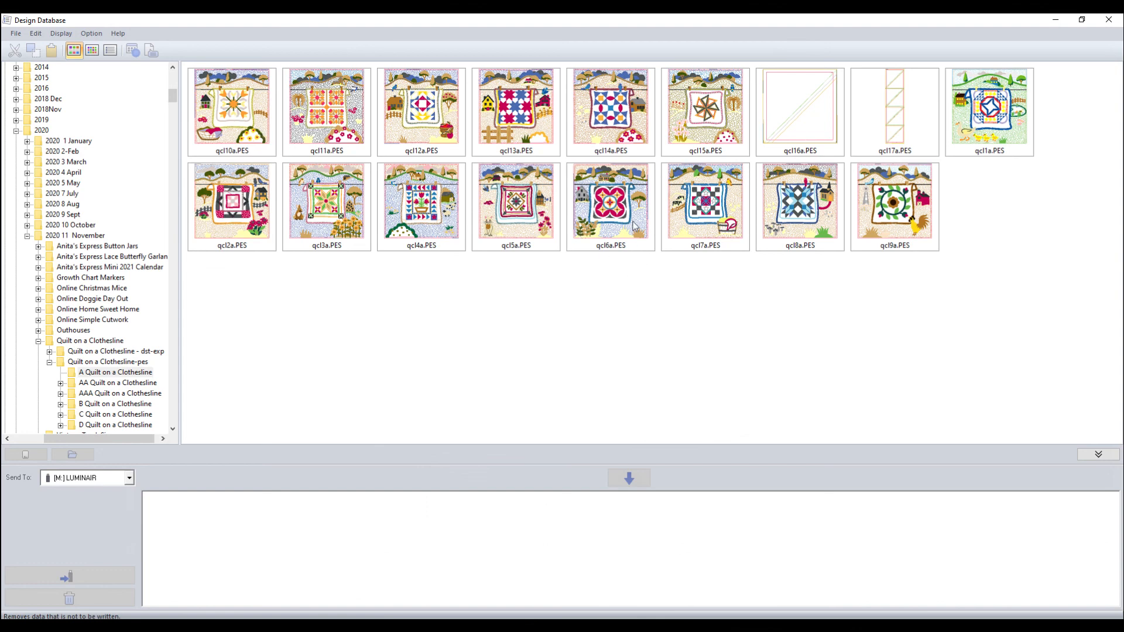